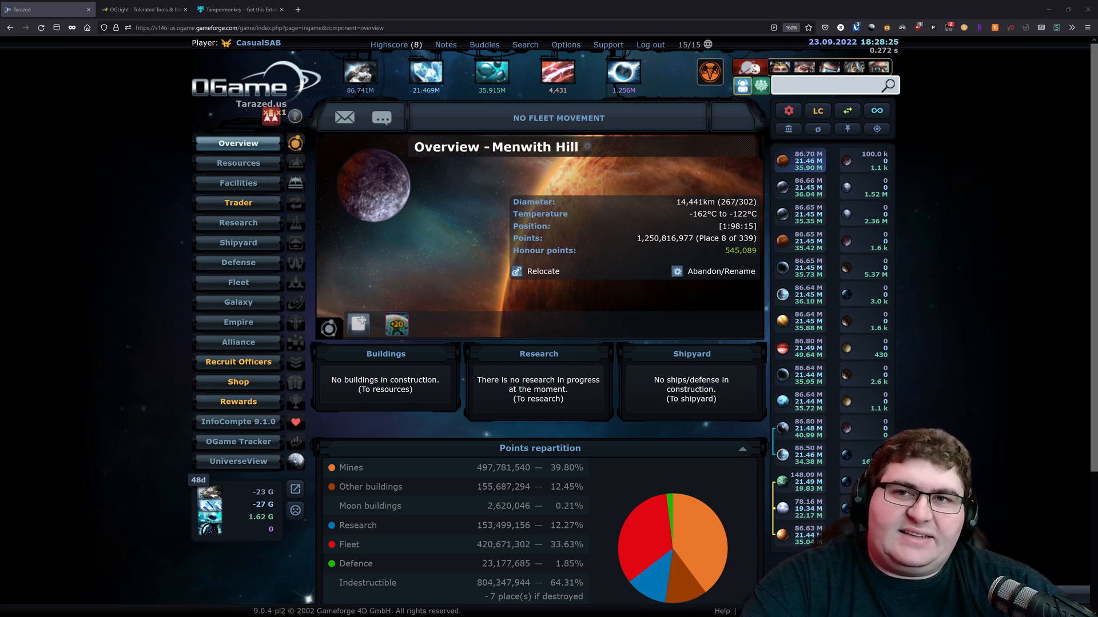
- Switch from the game overview to the OGLight thread on the OGame forum
left_click(144, 9)
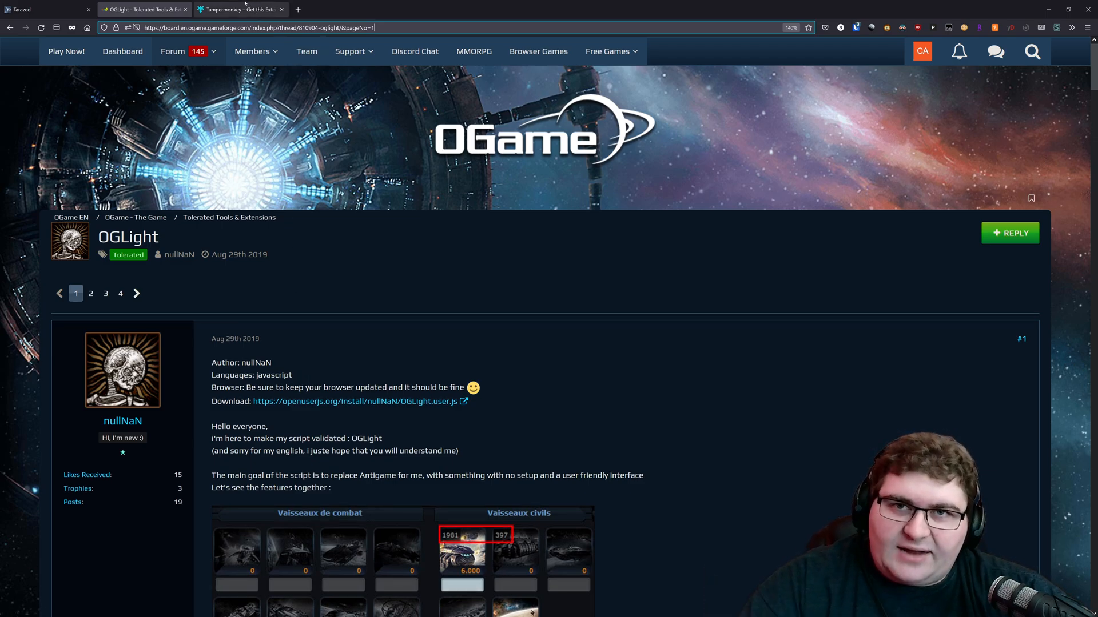
- Switch to the Tampermonkey Firefox add-on page
left_click(240, 9)
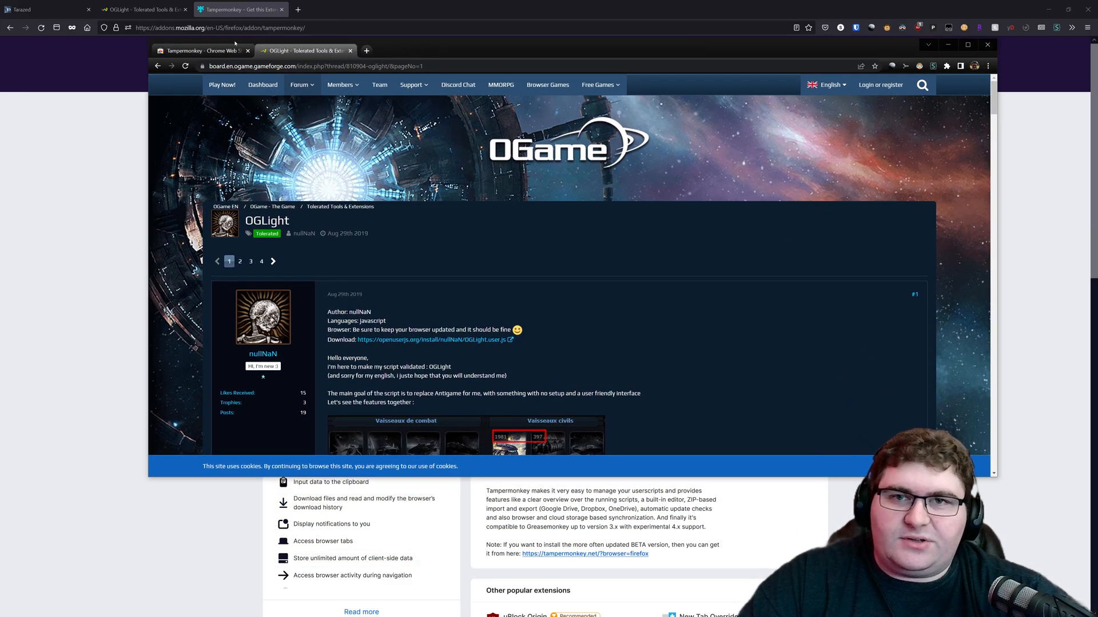
- Add Tampermonkey from the Chrome web store and install the OGLight userscript
left_click(203, 50)
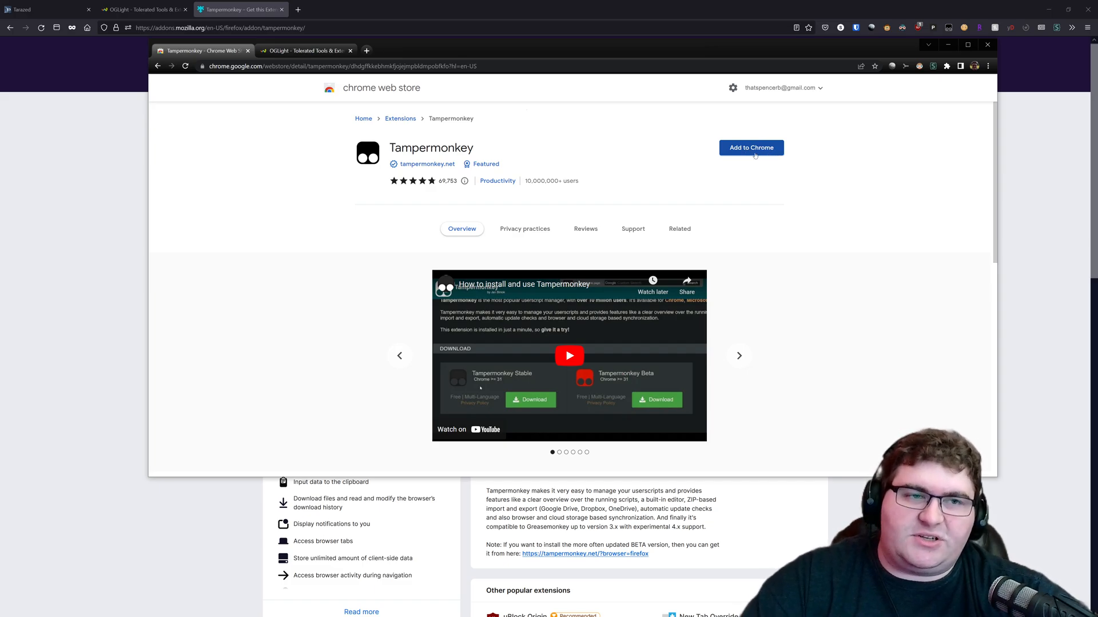
left_click(751, 147)
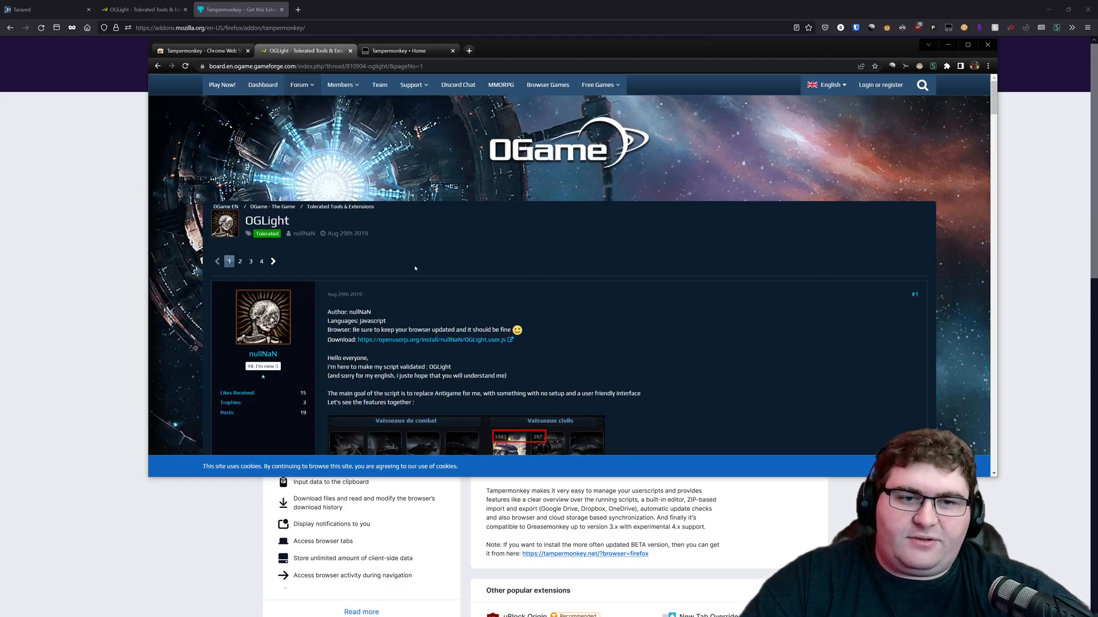
scroll("down", 3)
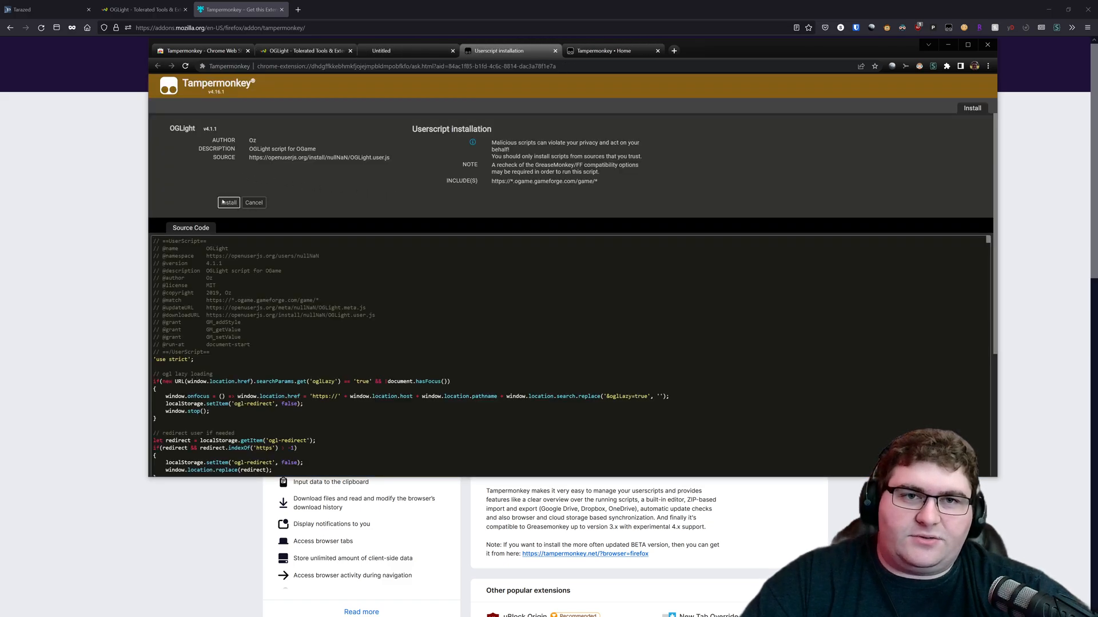
left_click(253, 203)
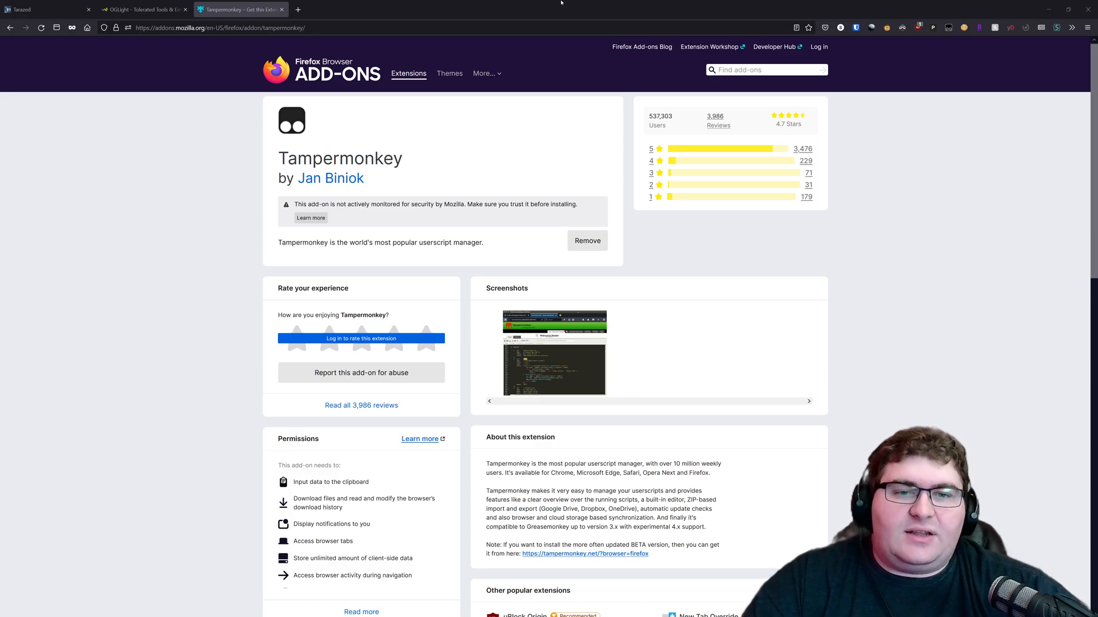
left_click(140, 9)
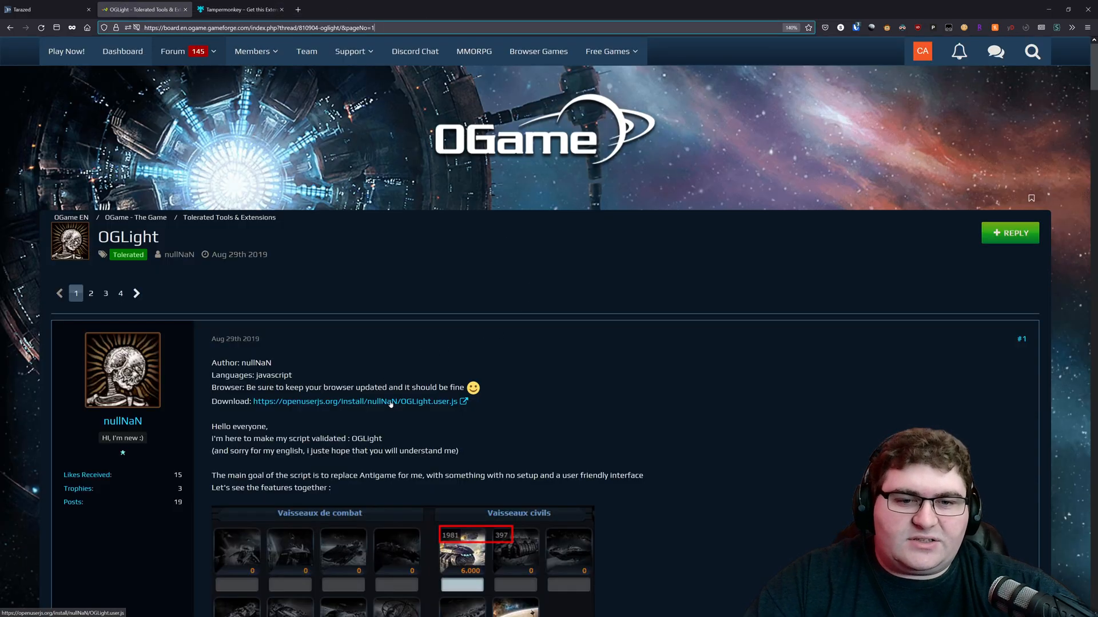
left_click(360, 401)
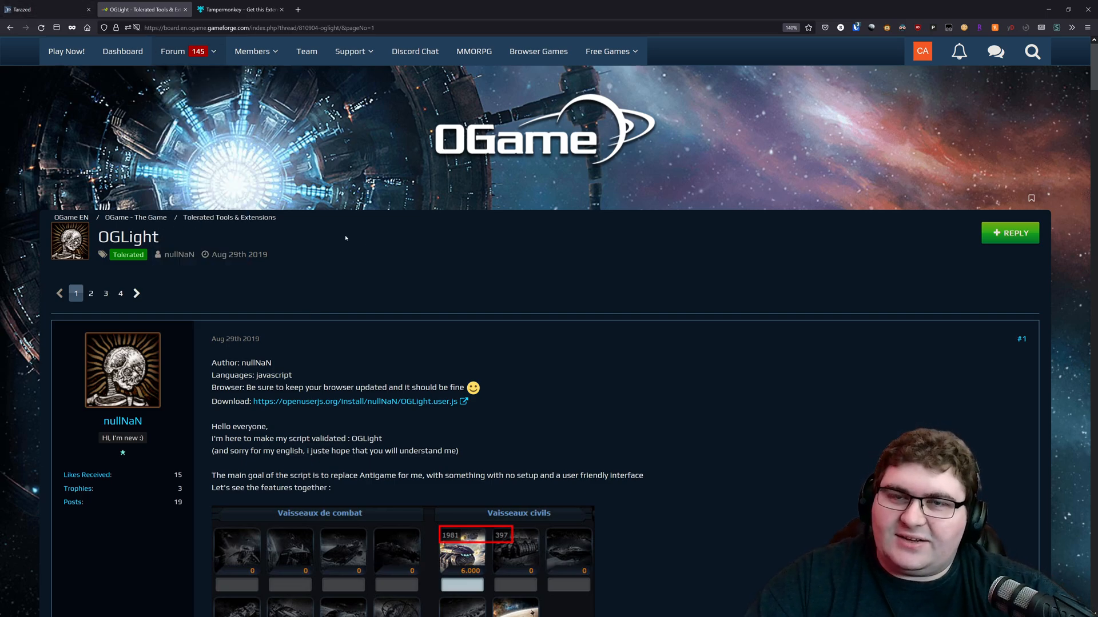
scroll("down", 3)
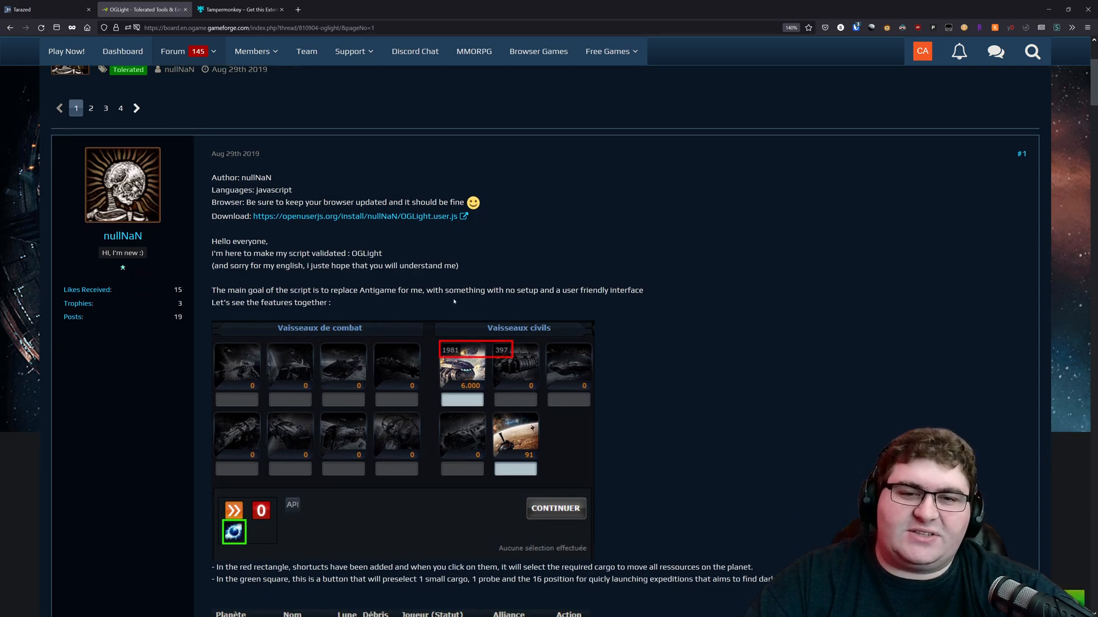
mouse_move(335, 297)
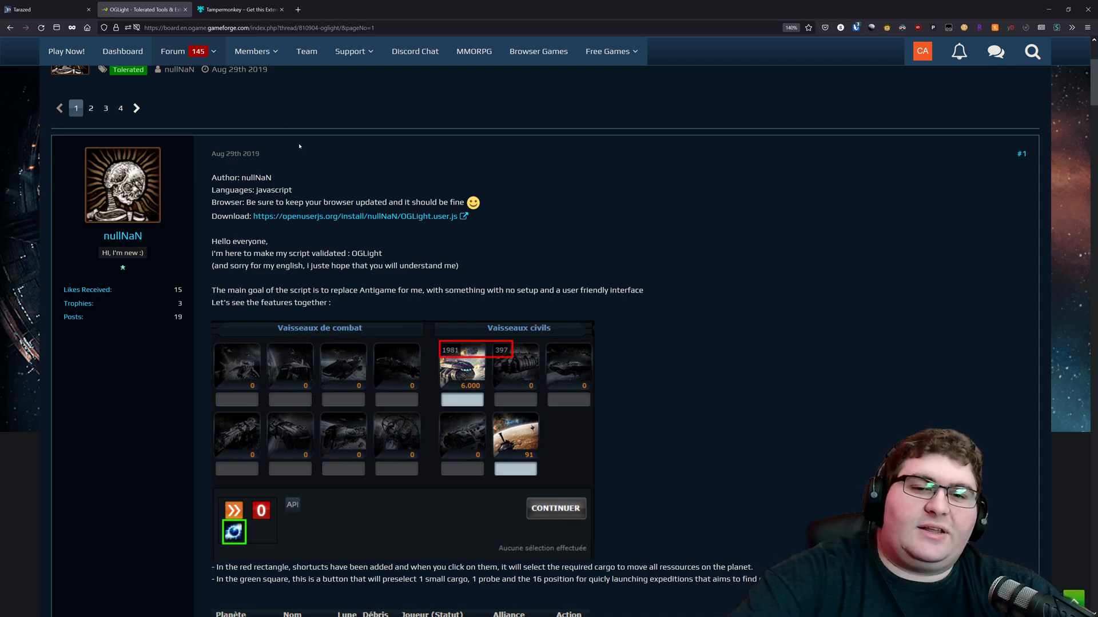
mouse_move(344, 247)
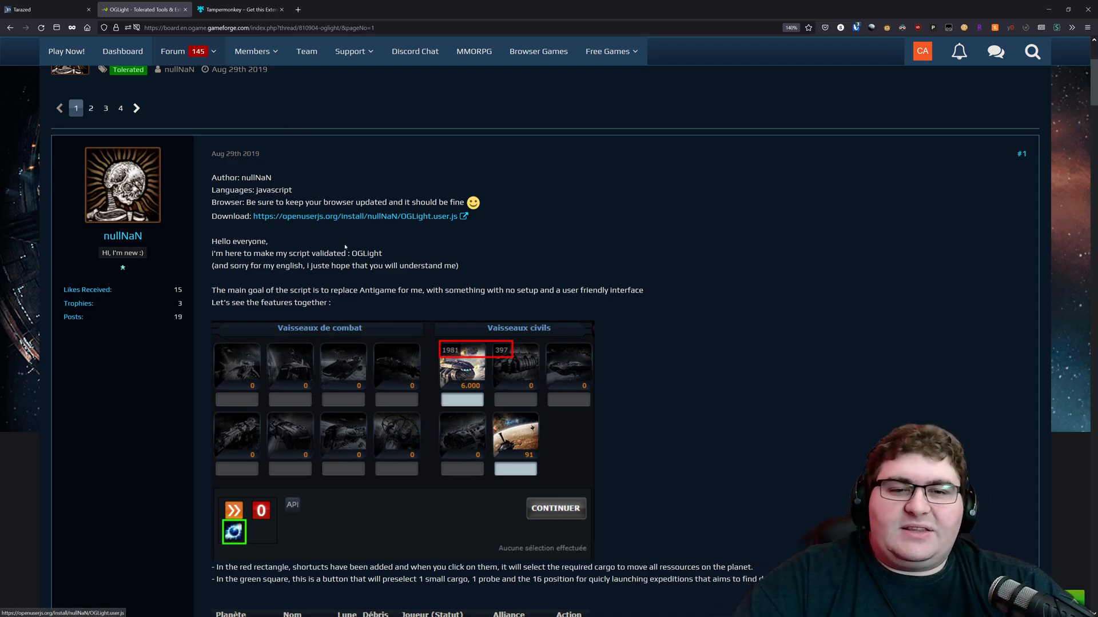
mouse_move(364, 304)
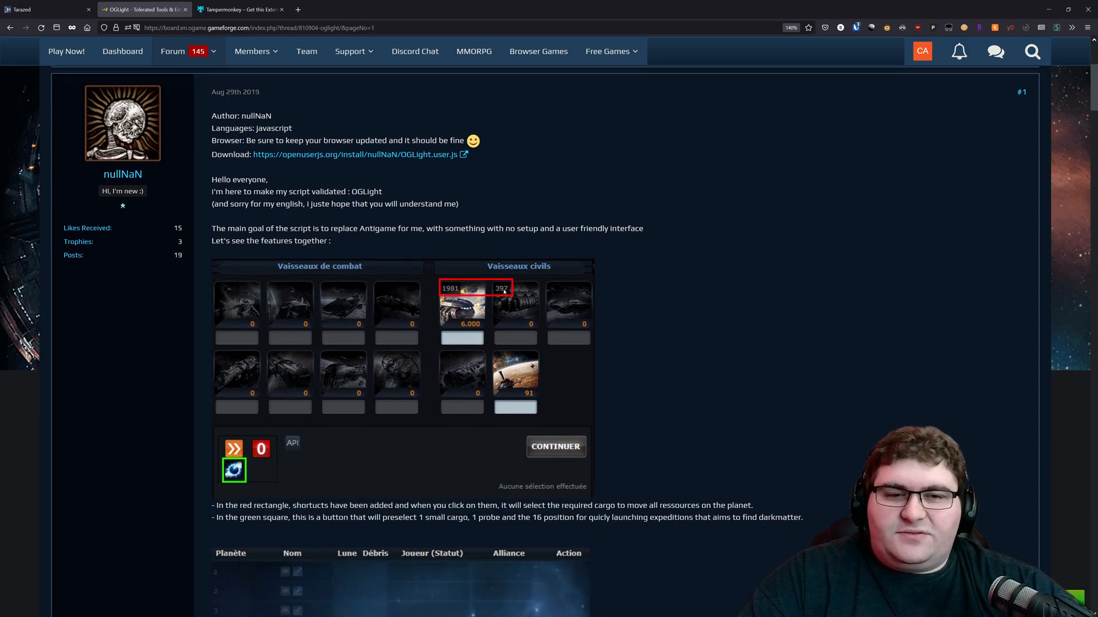
scroll("down", 3)
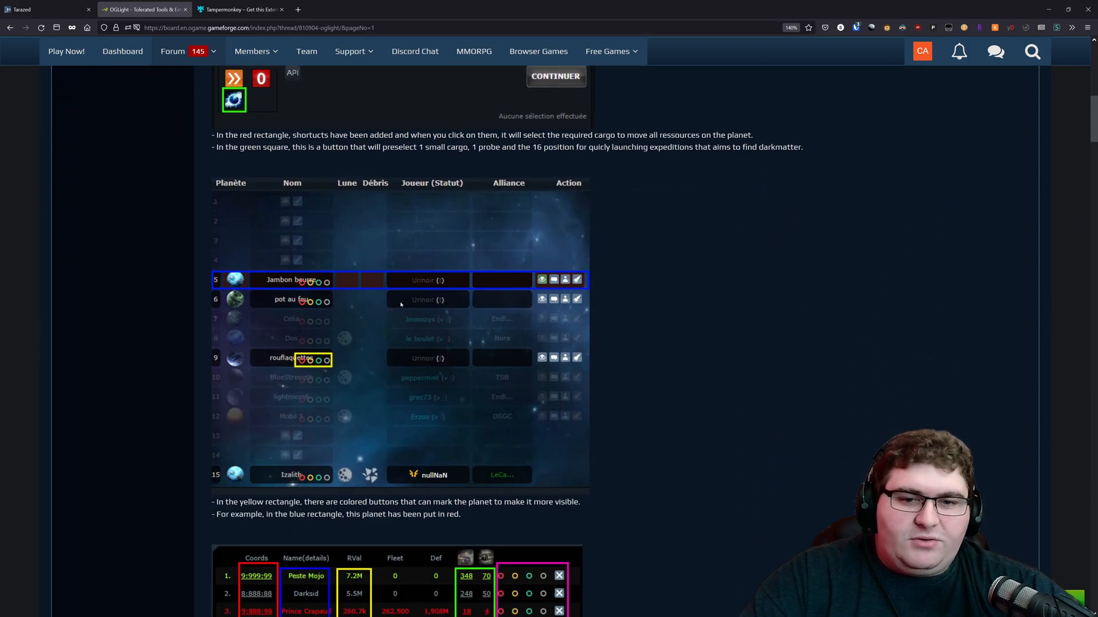
mouse_move(346, 278)
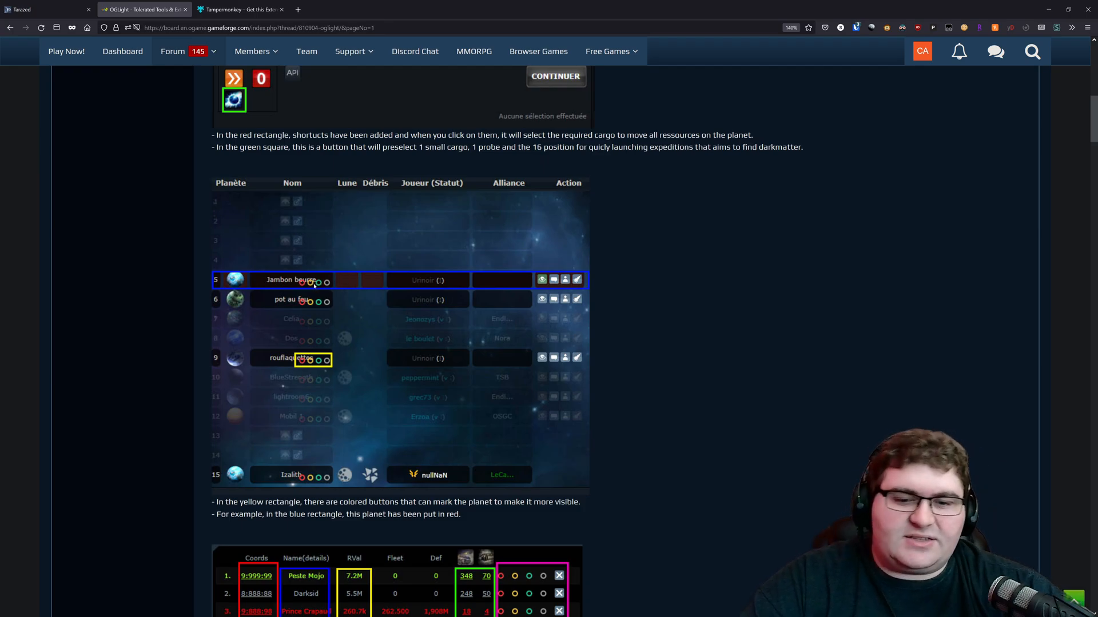
scroll("down", 3)
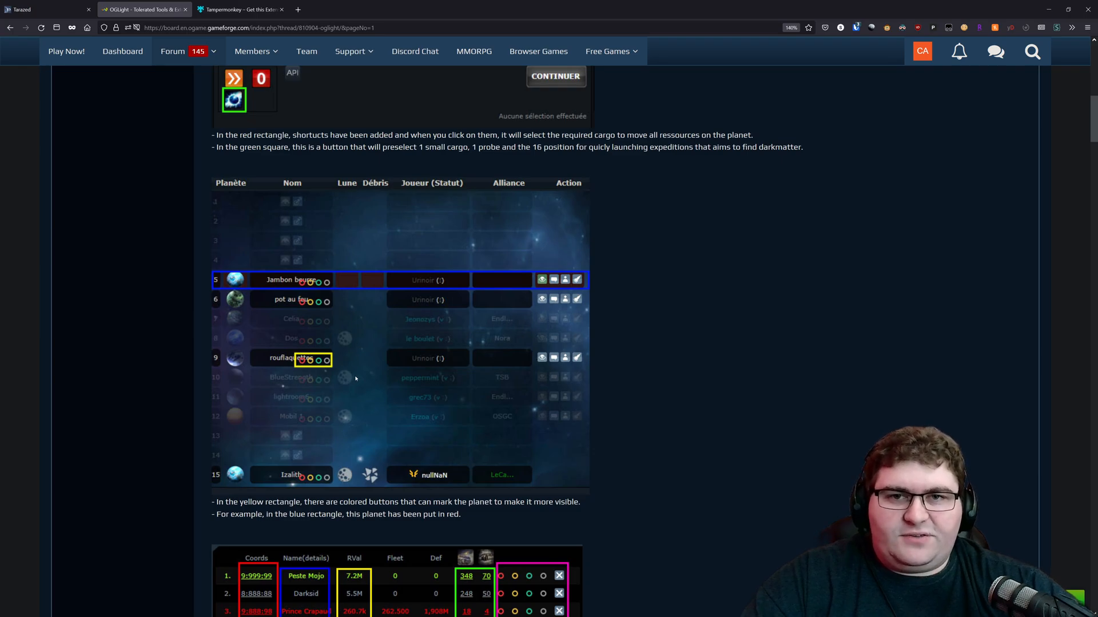
scroll("up", 3)
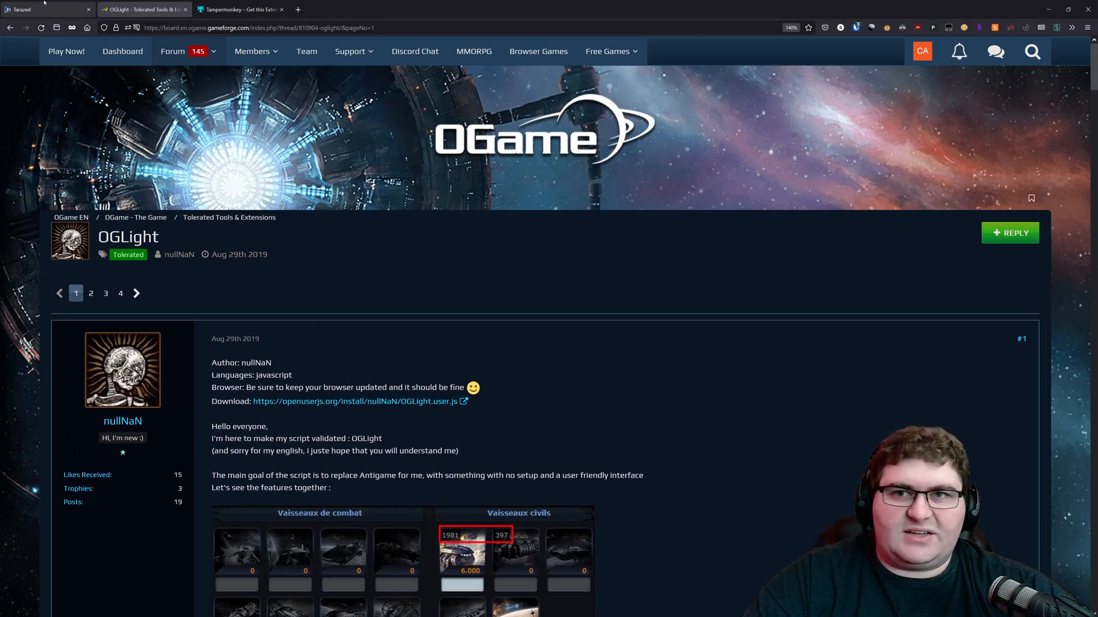
- Return to the OGame tab showing the Menwith Hill overview
left_click(41, 9)
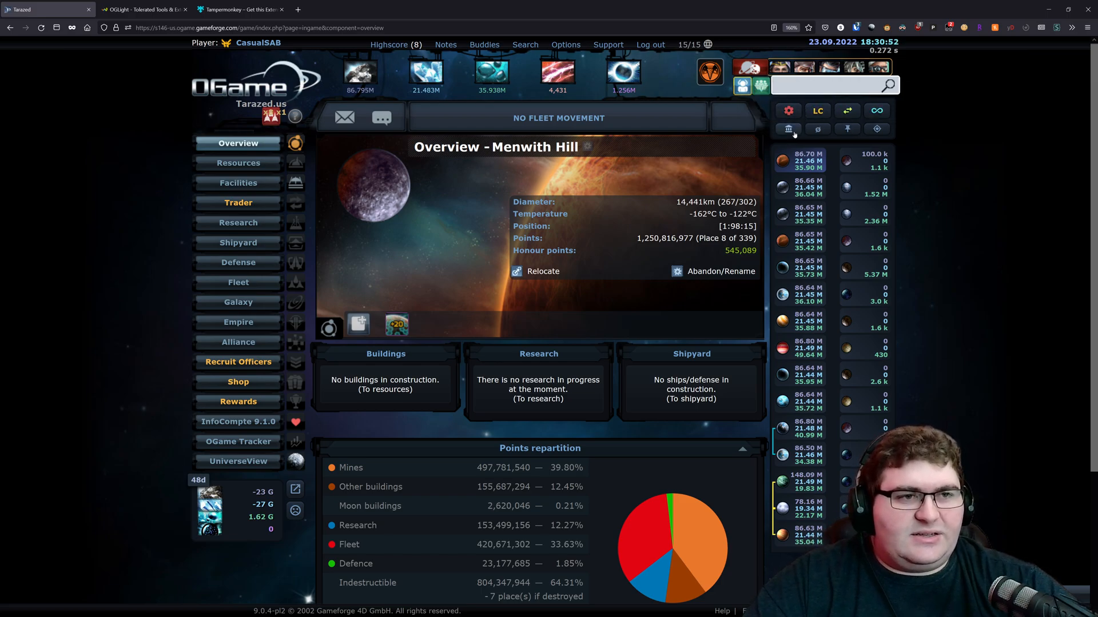
mouse_move(788, 129)
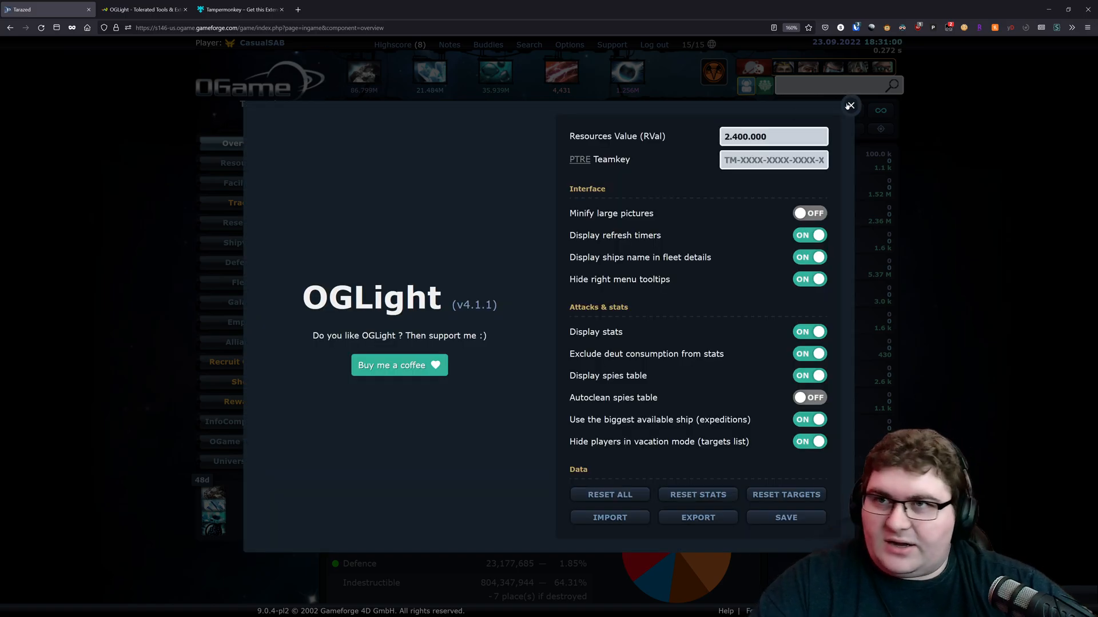
- Close the OGLight settings panel
left_click(849, 106)
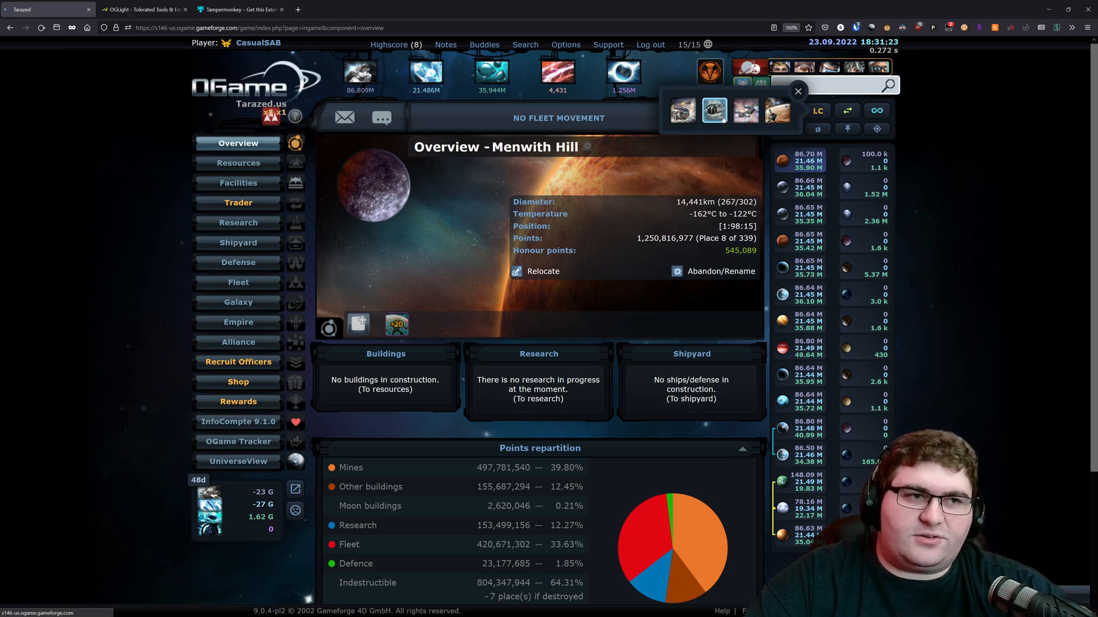
- Prefill a transport of 2,624 cargo ships from Menwith Hill to [7:376:15] via OGLight fleet fields
left_click(797, 91)
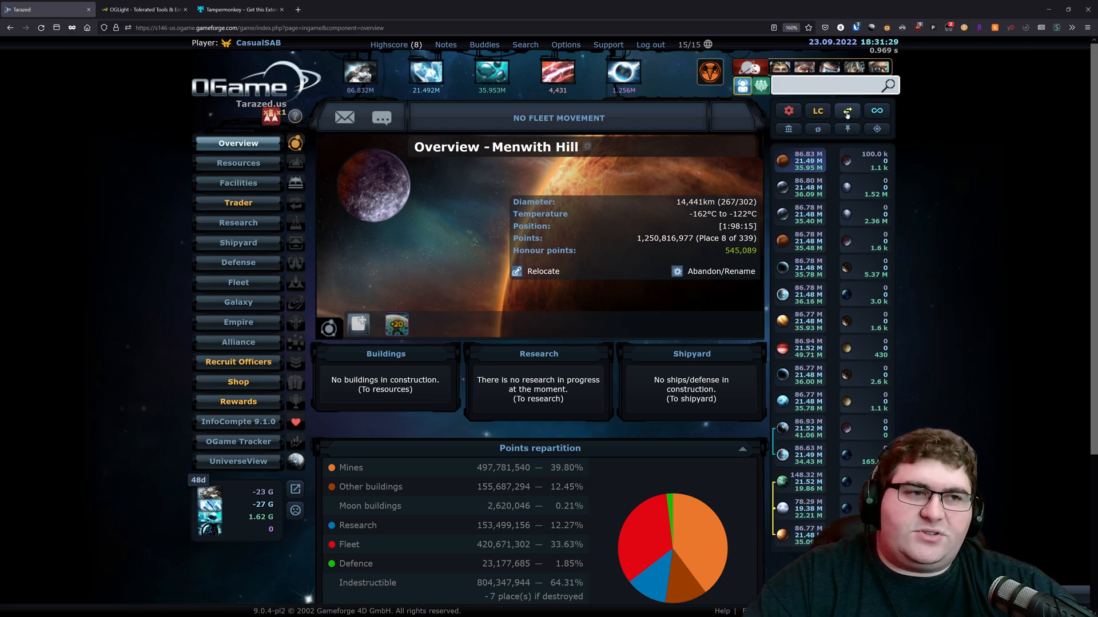
left_click(846, 110)
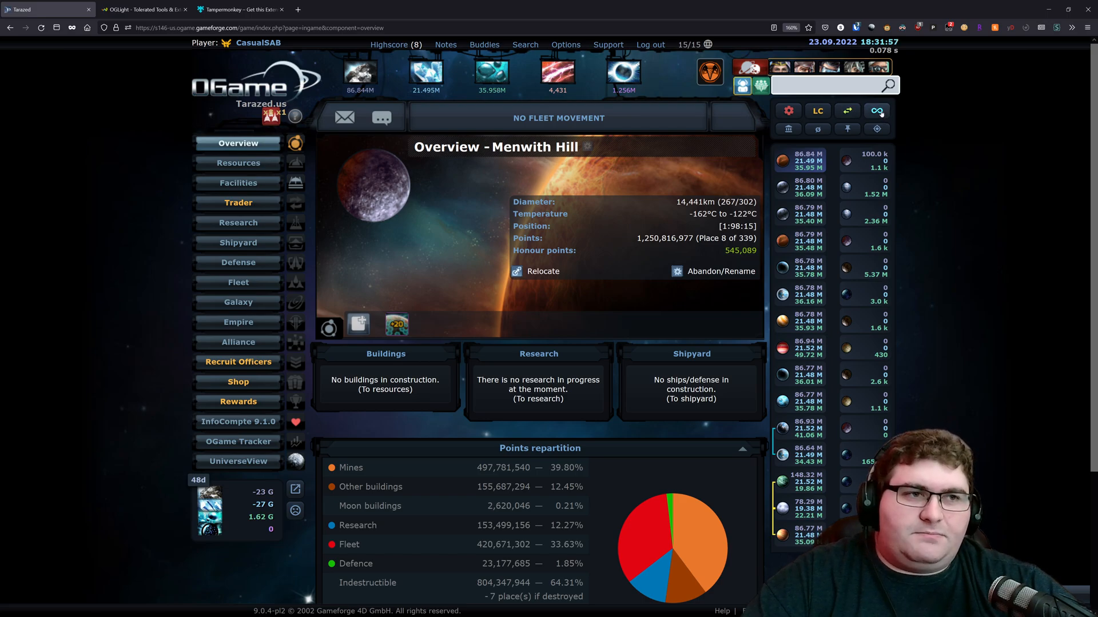
left_click(876, 110)
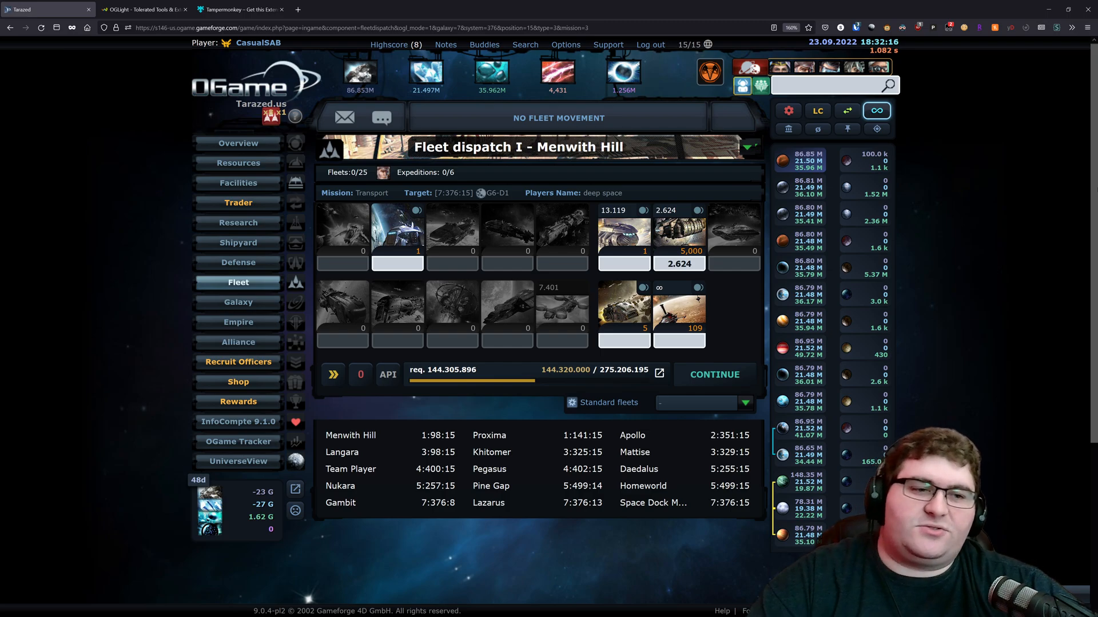
- Send repeat transports to [7:376:15] from Menwith Hill, Proxima, Langara, Khitomer, Mattise, Nukara, Homeworld and Lazarus
left_click(714, 375)
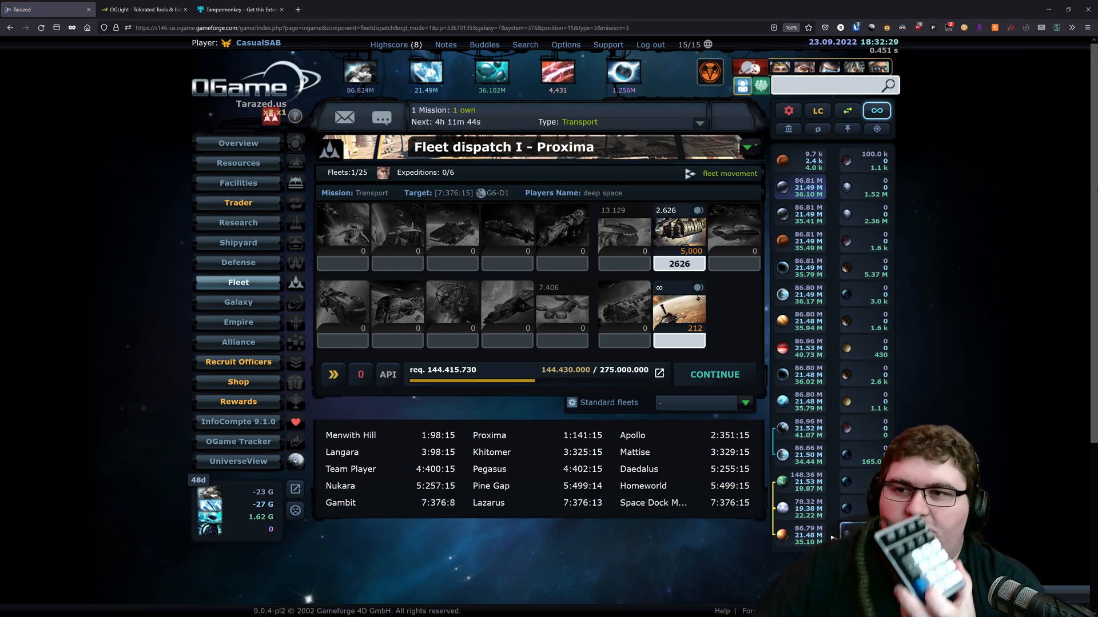
left_click(714, 375)
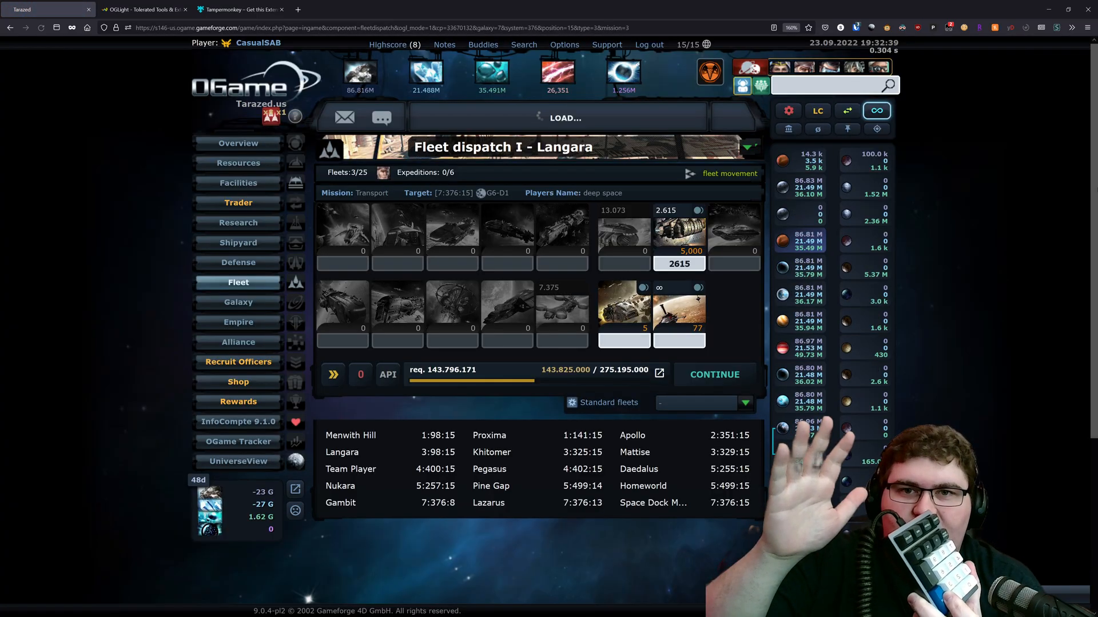
left_click(714, 374)
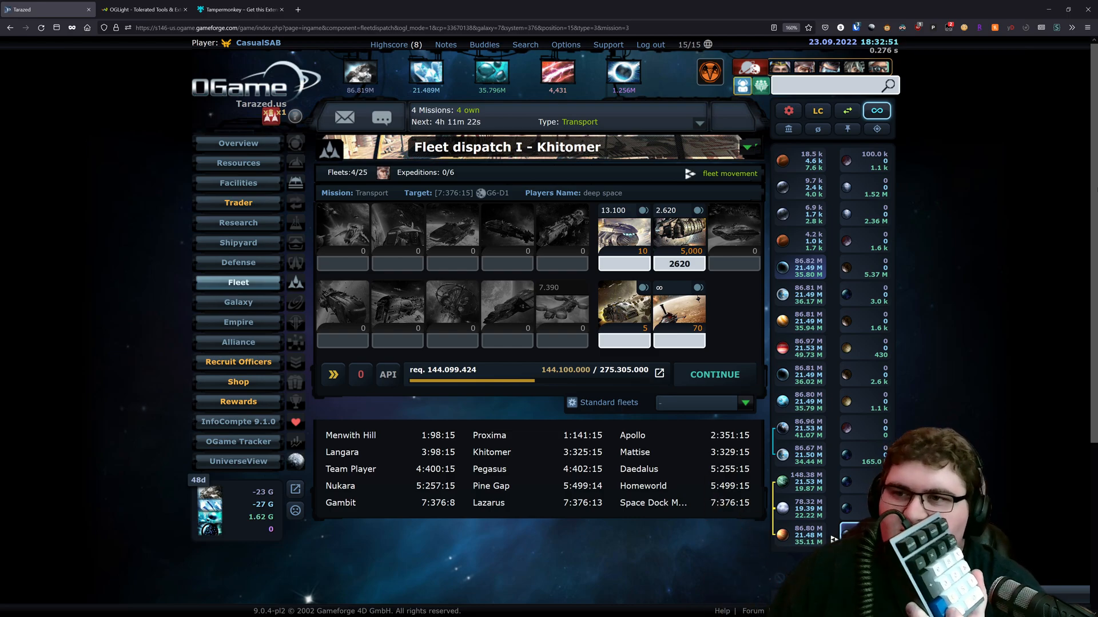
left_click(714, 375)
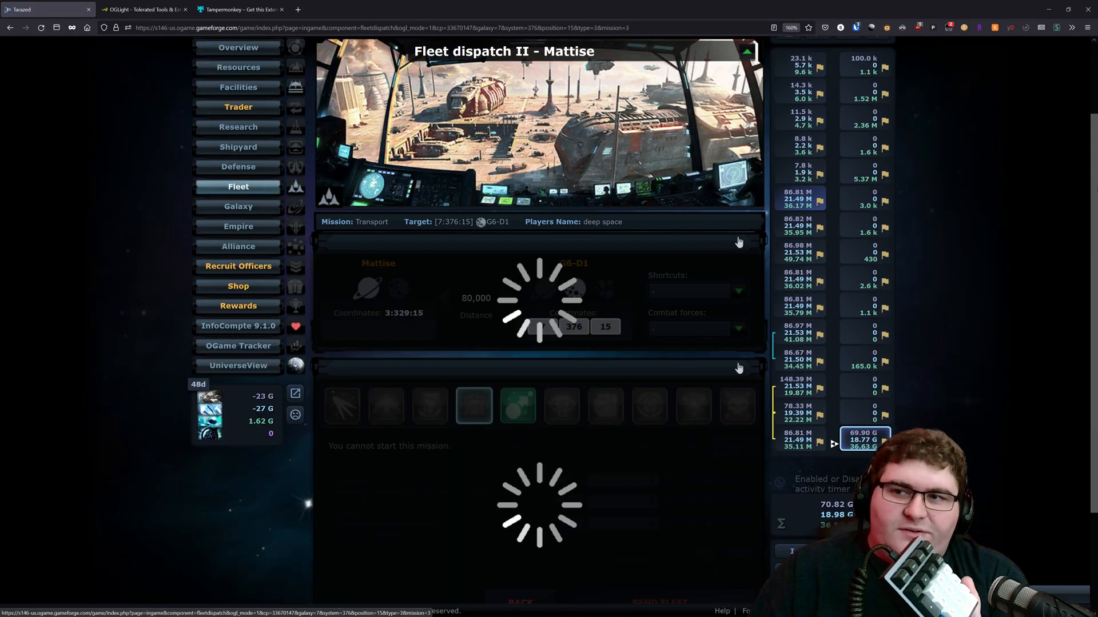
left_click(473, 406)
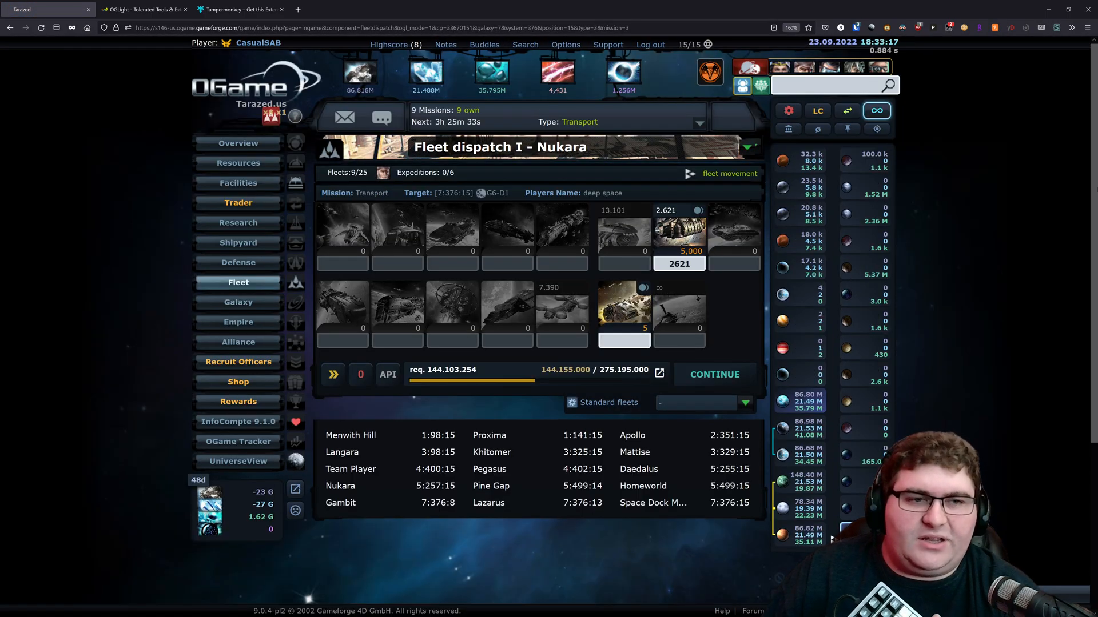
left_click(713, 375)
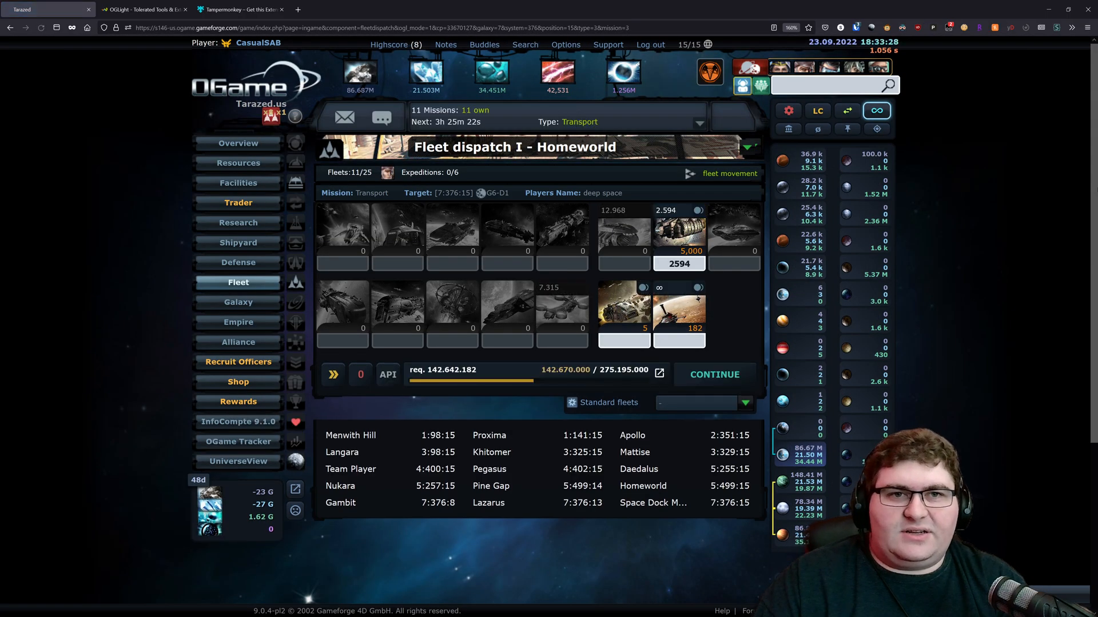
left_click(713, 375)
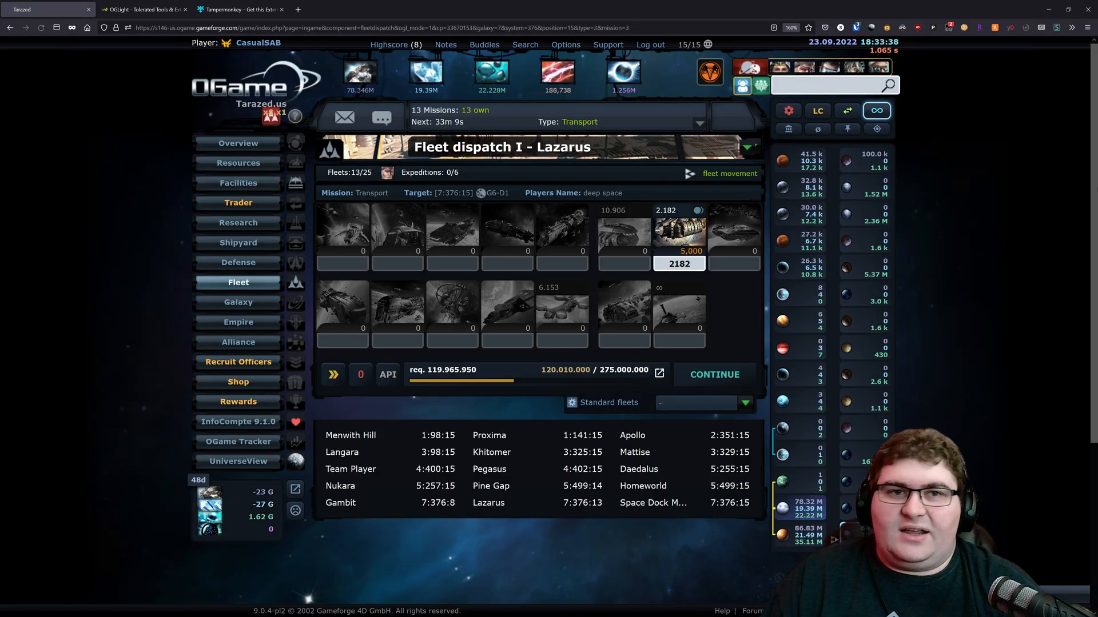
left_click(714, 375)
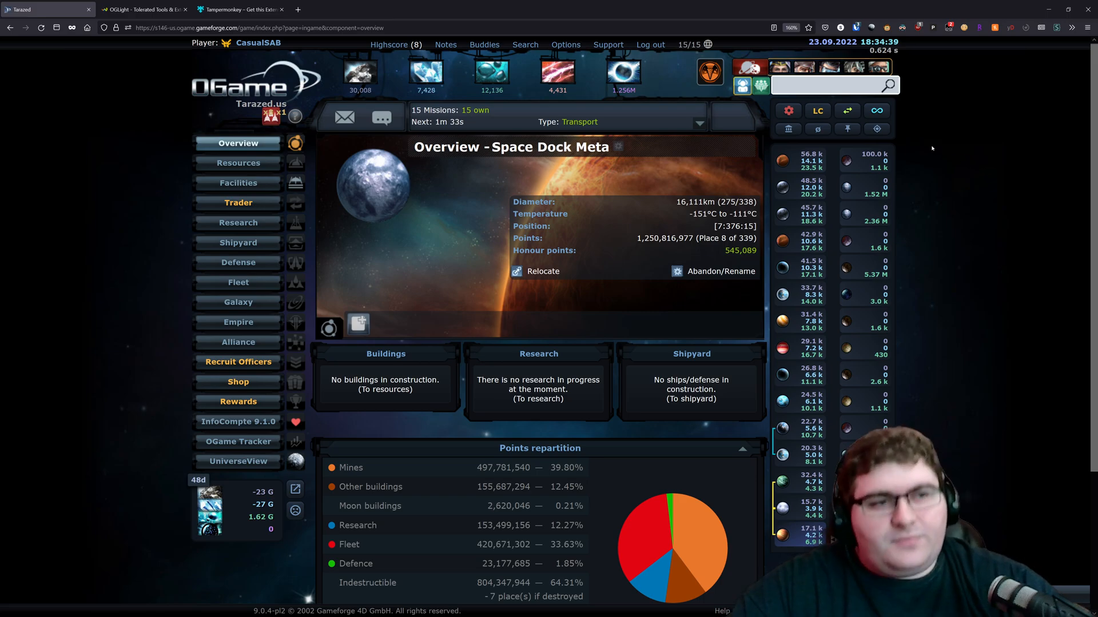
mouse_move(789, 129)
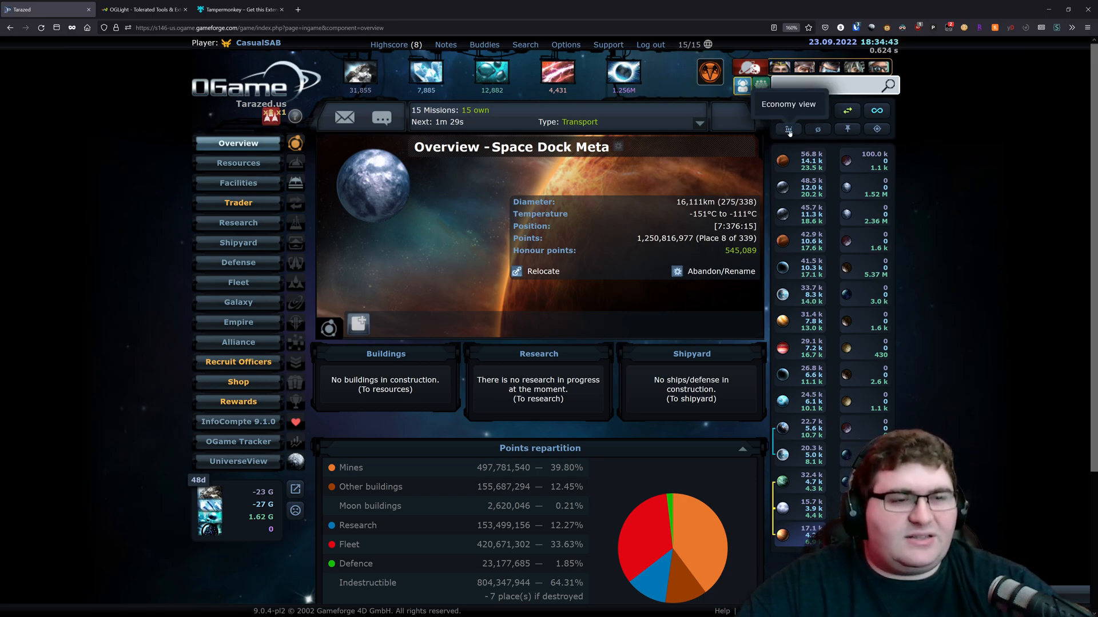
left_click(788, 128)
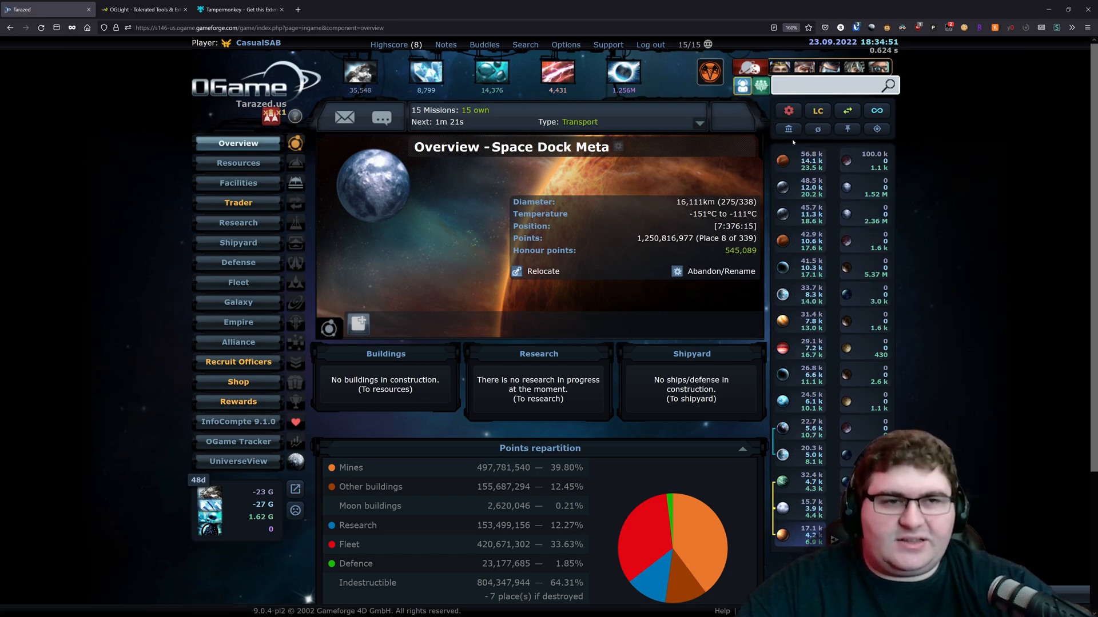
mouse_move(789, 128)
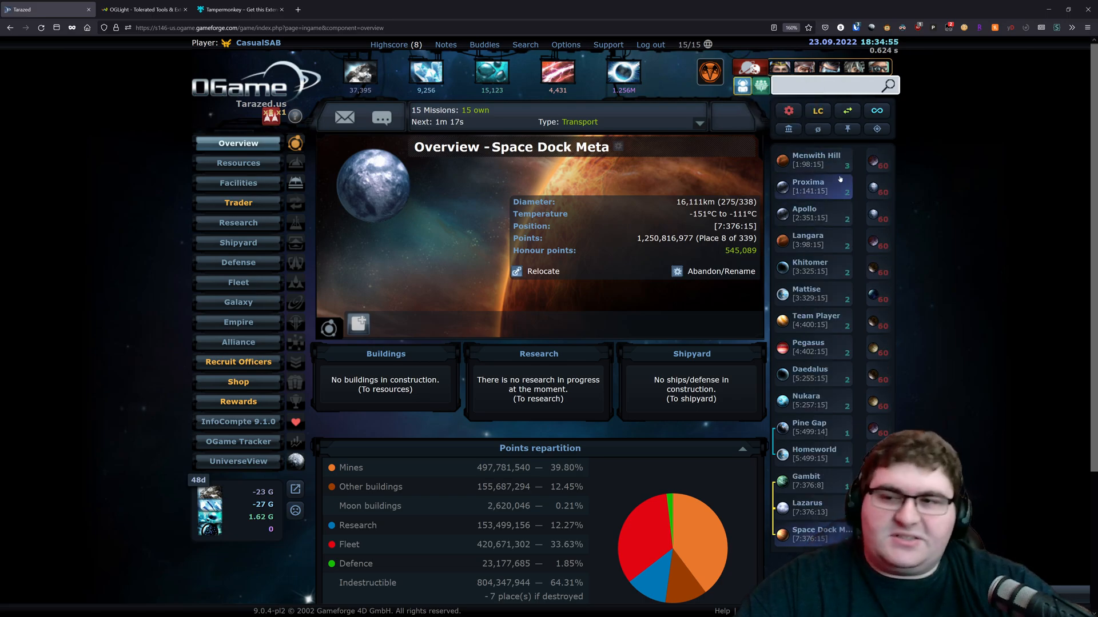
mouse_move(788, 128)
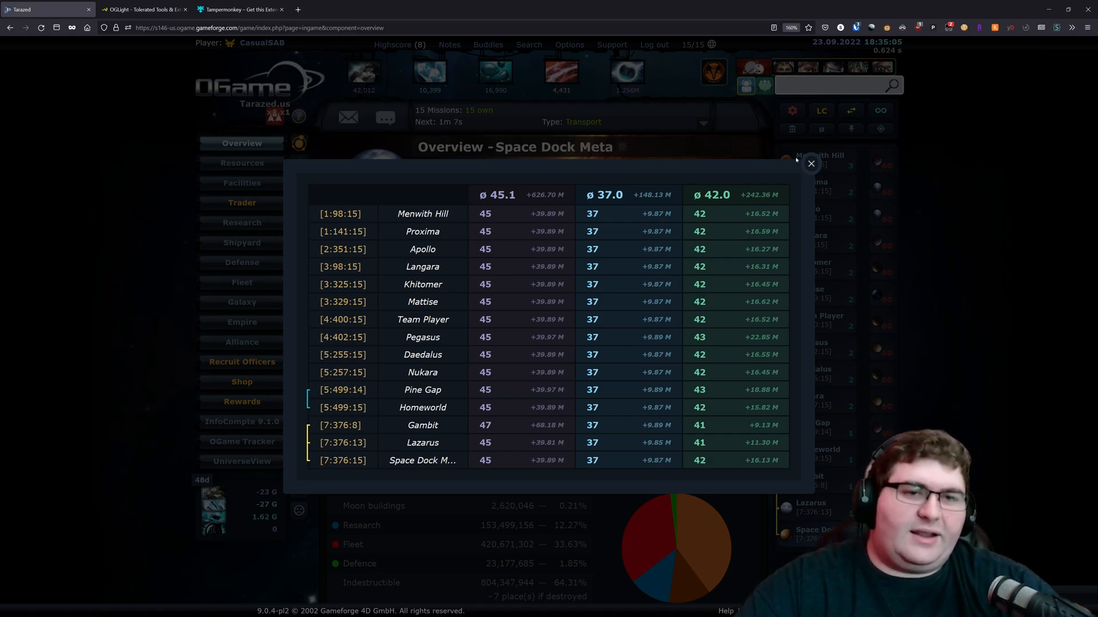
left_click(811, 164)
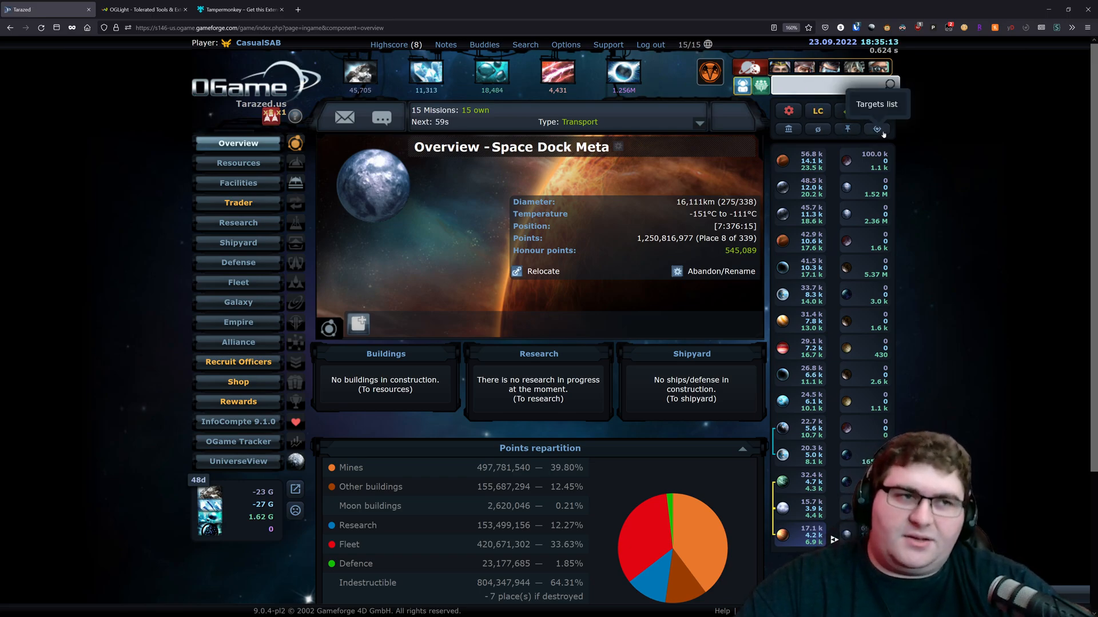
left_click(875, 129)
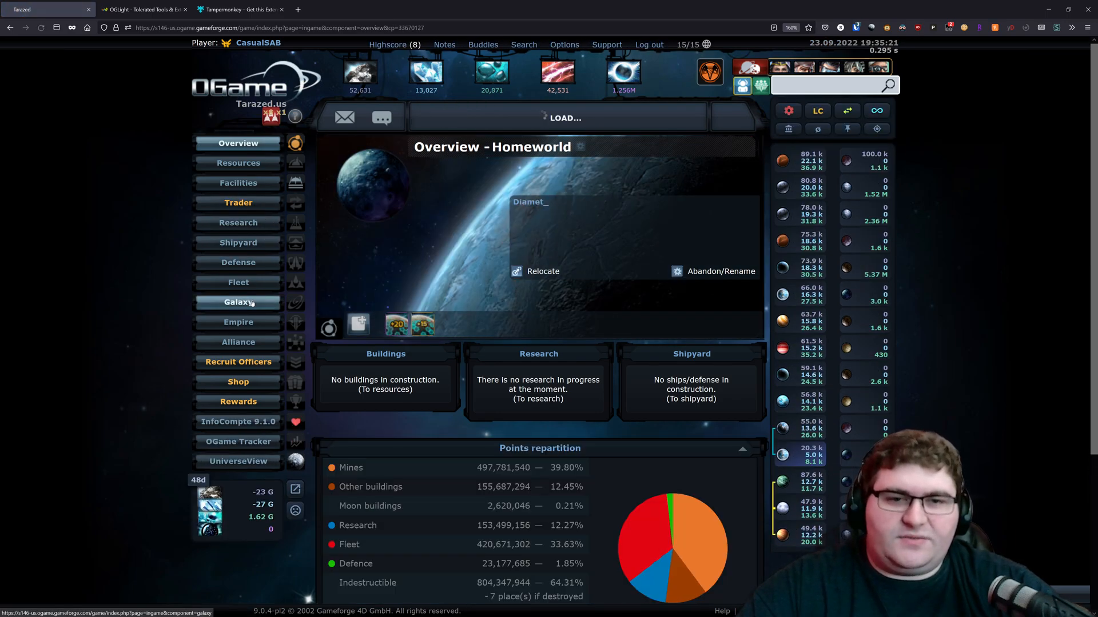
- Show galaxy system 5:499, check the Nonnendorf planet popup, and open the OGLight targets panel
left_click(238, 302)
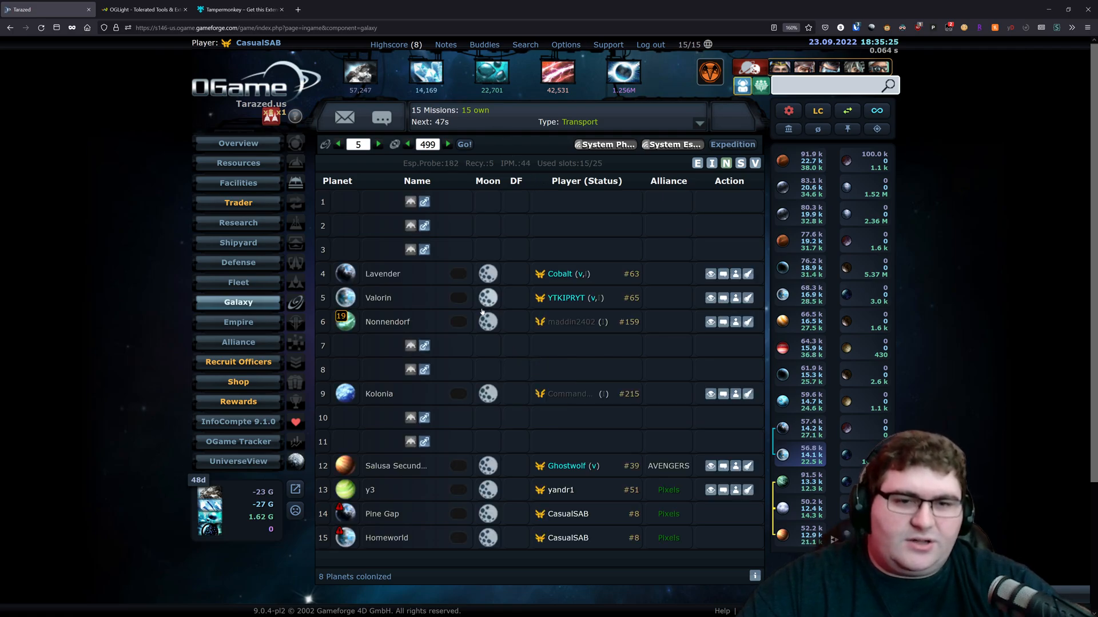
left_click(345, 321)
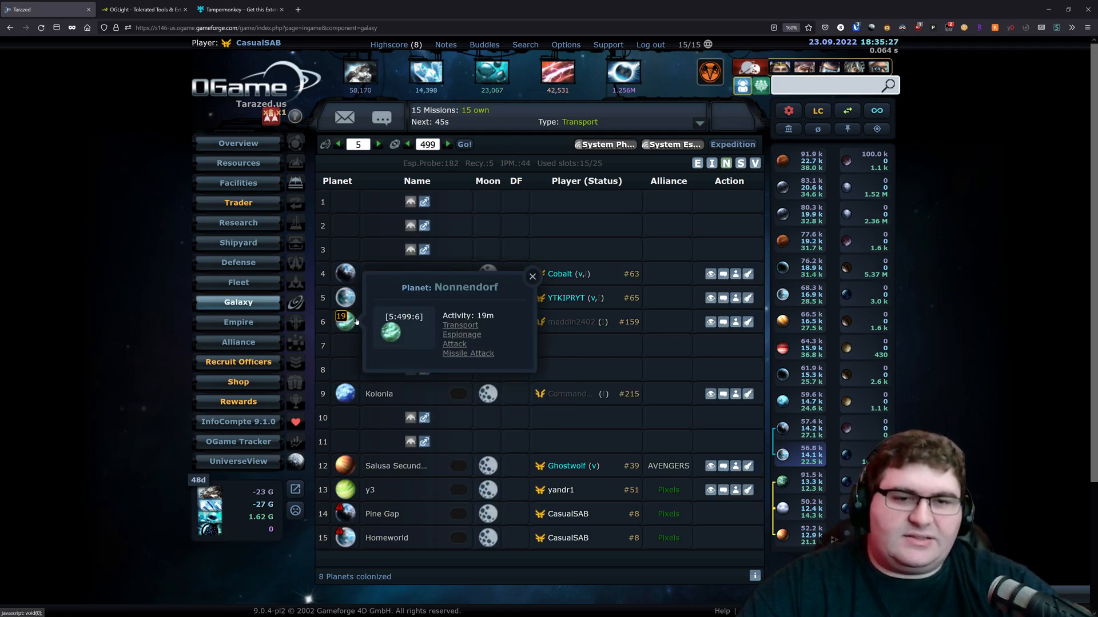
left_click(531, 276)
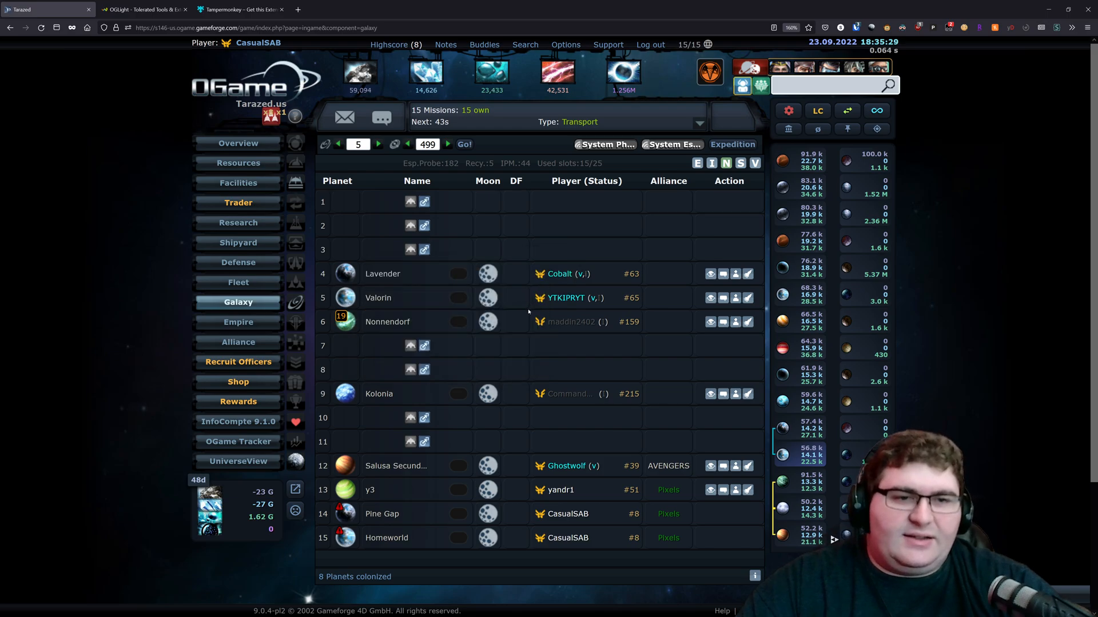
left_click(571, 321)
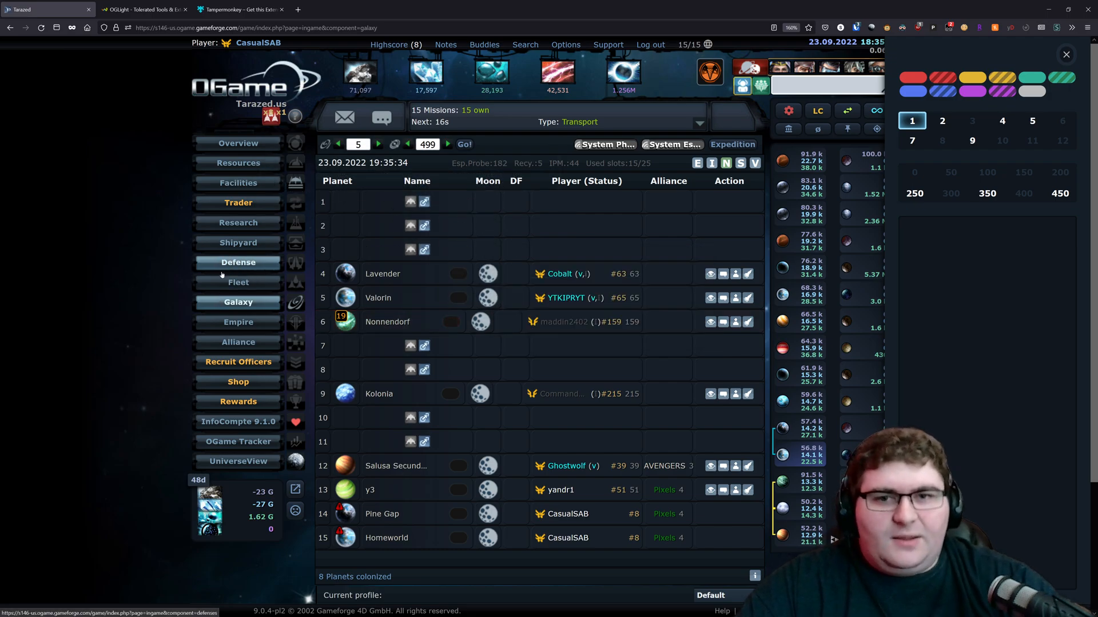
left_click(238, 282)
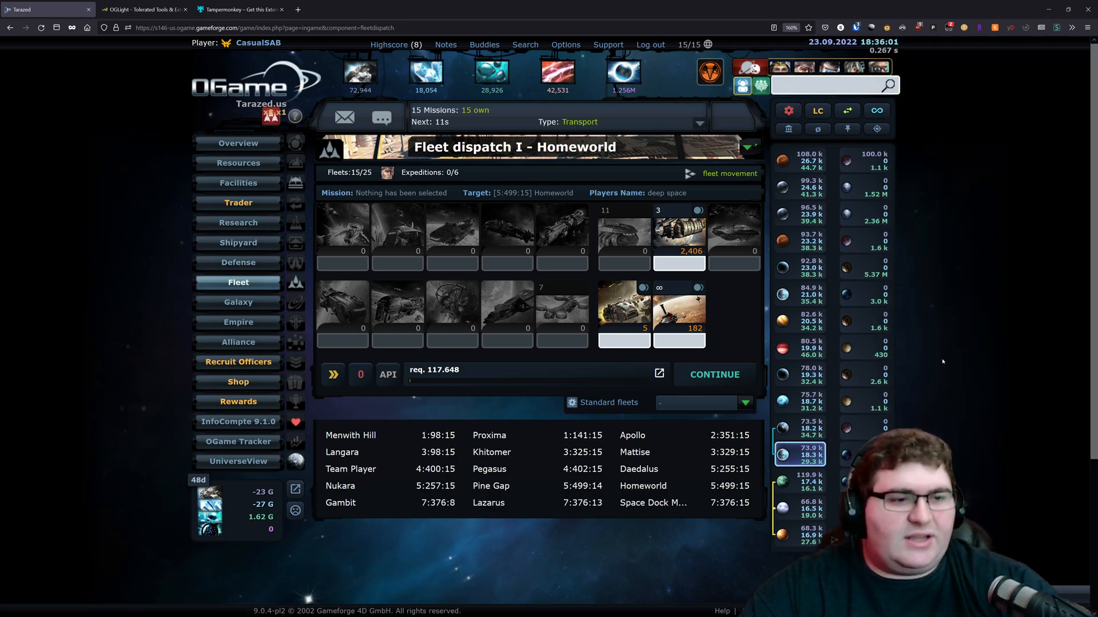
scroll("down", 3)
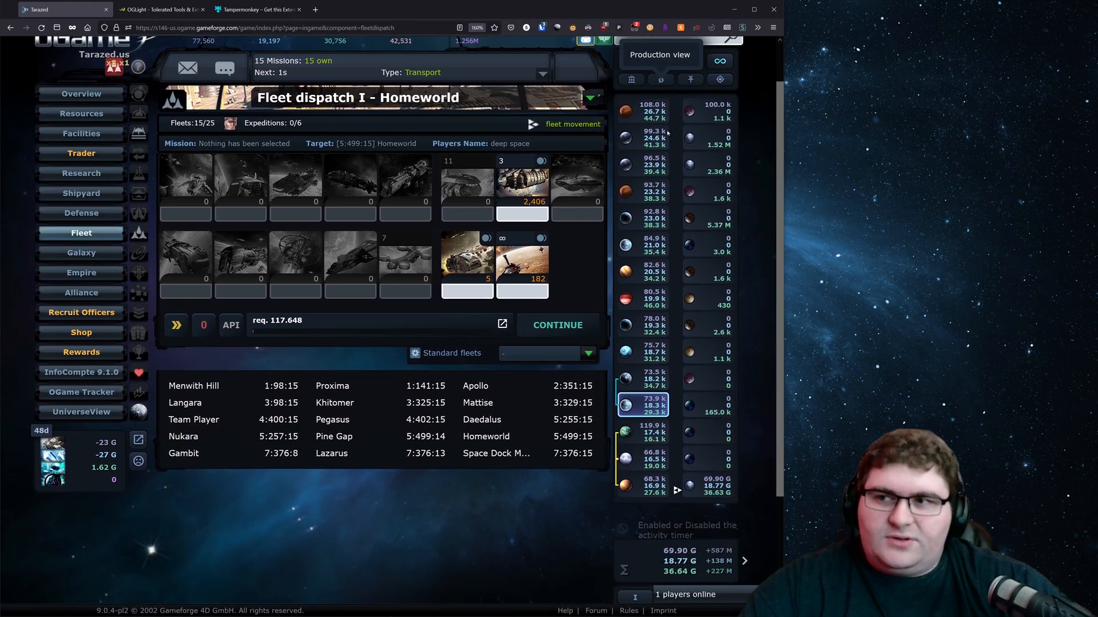
scroll("down", 3)
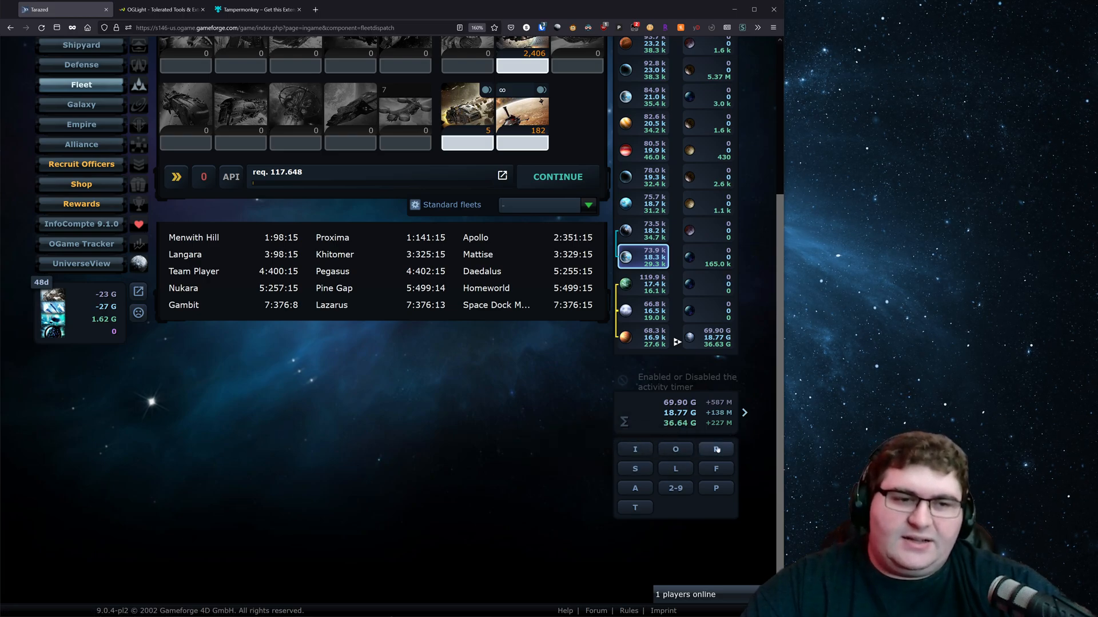
mouse_move(634, 449)
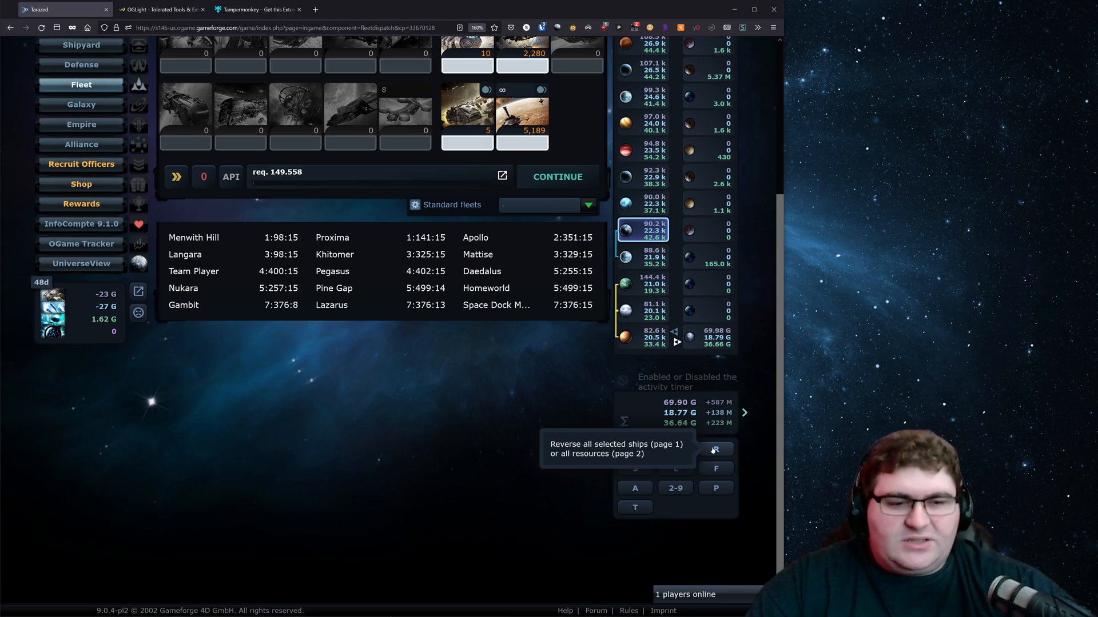
mouse_move(674, 468)
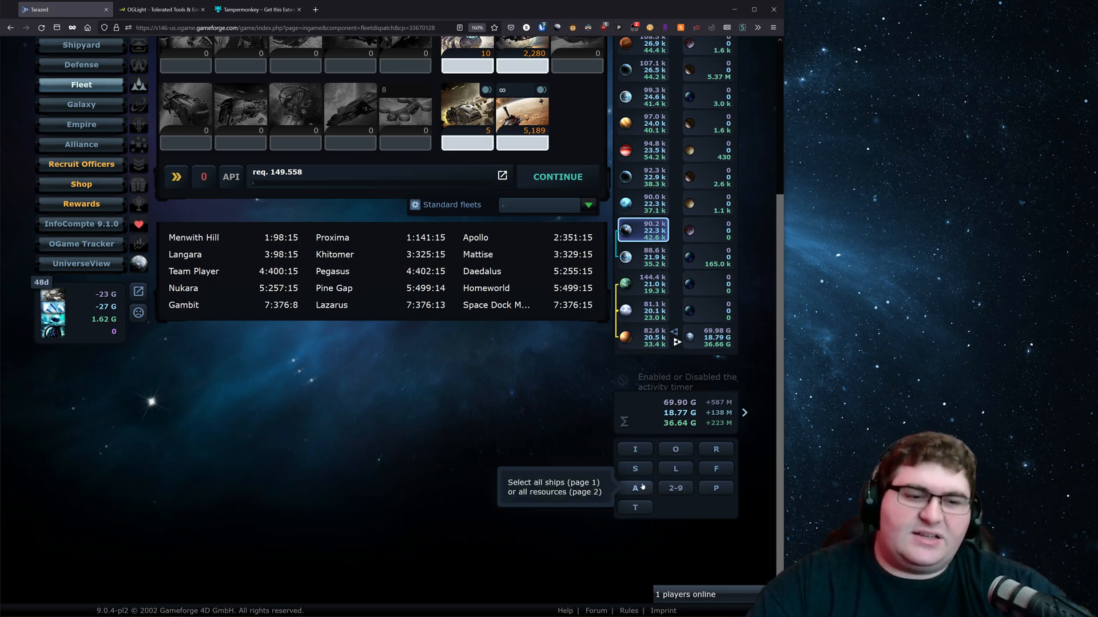
left_click(634, 488)
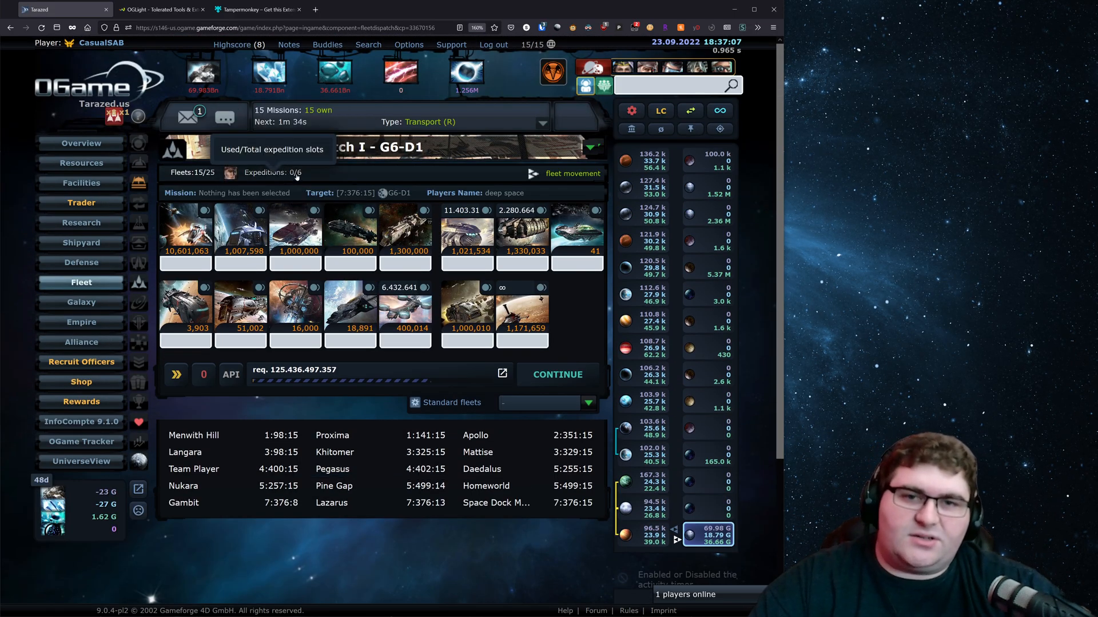
- Send OGLight-prefilled expeditions from G6-D1 to [7:376:16] until 4 of 6 slots are used
scroll("down", 3)
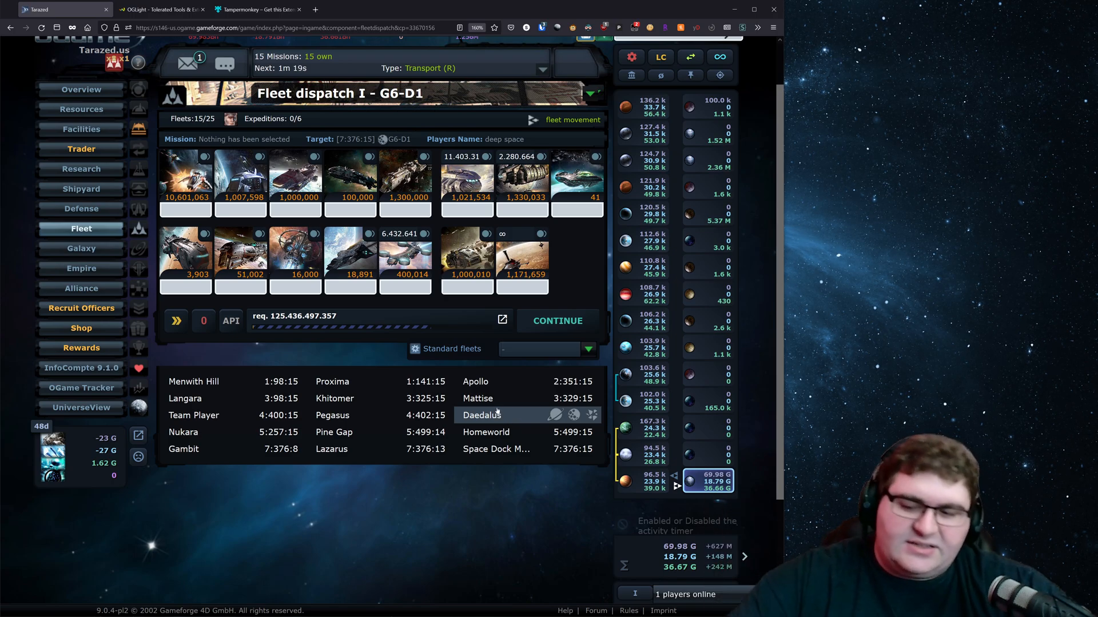
mouse_move(333, 381)
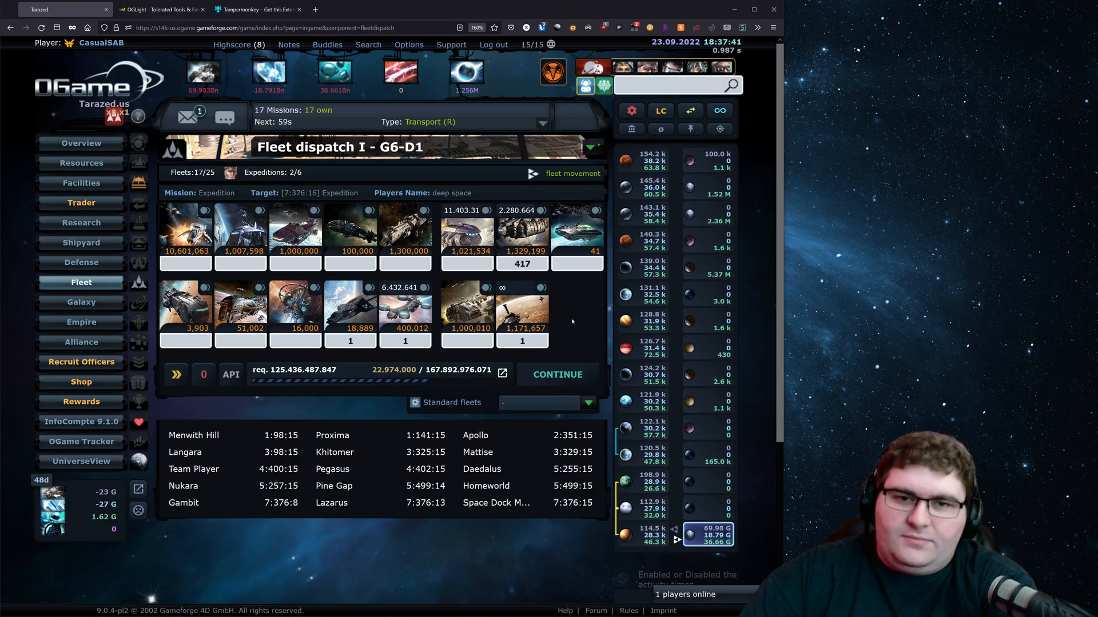
left_click(556, 375)
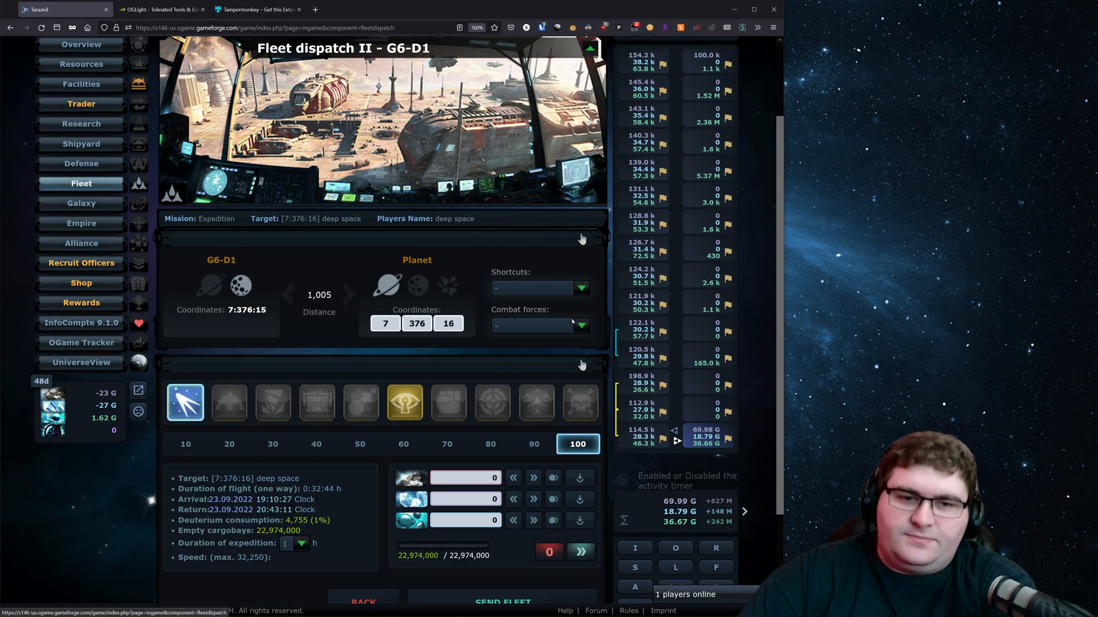
left_click(503, 601)
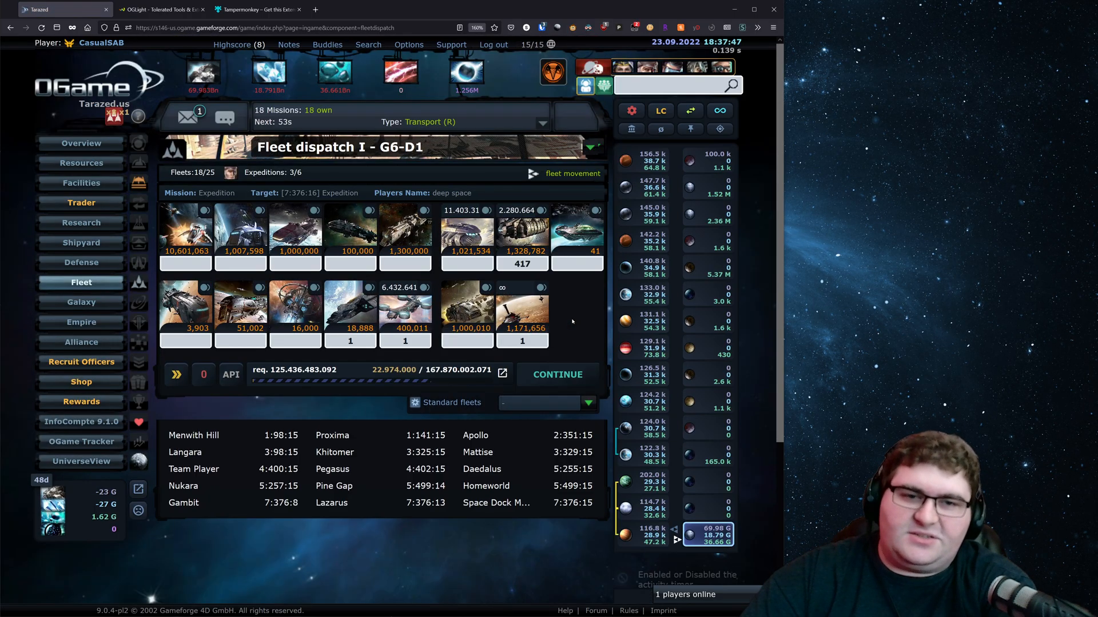
left_click(556, 375)
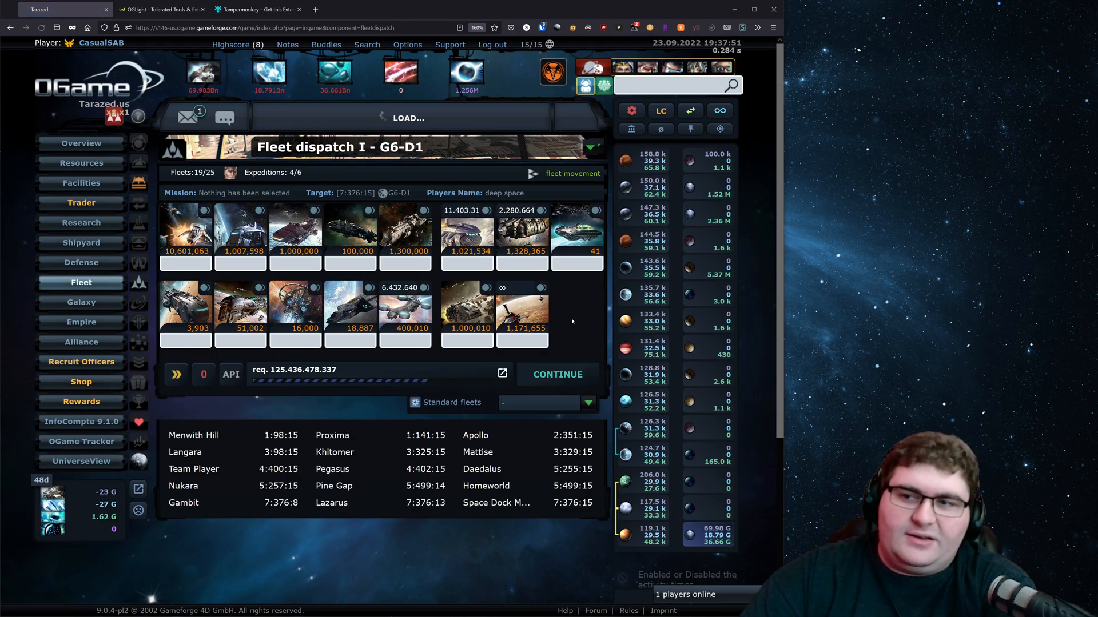
left_click(556, 375)
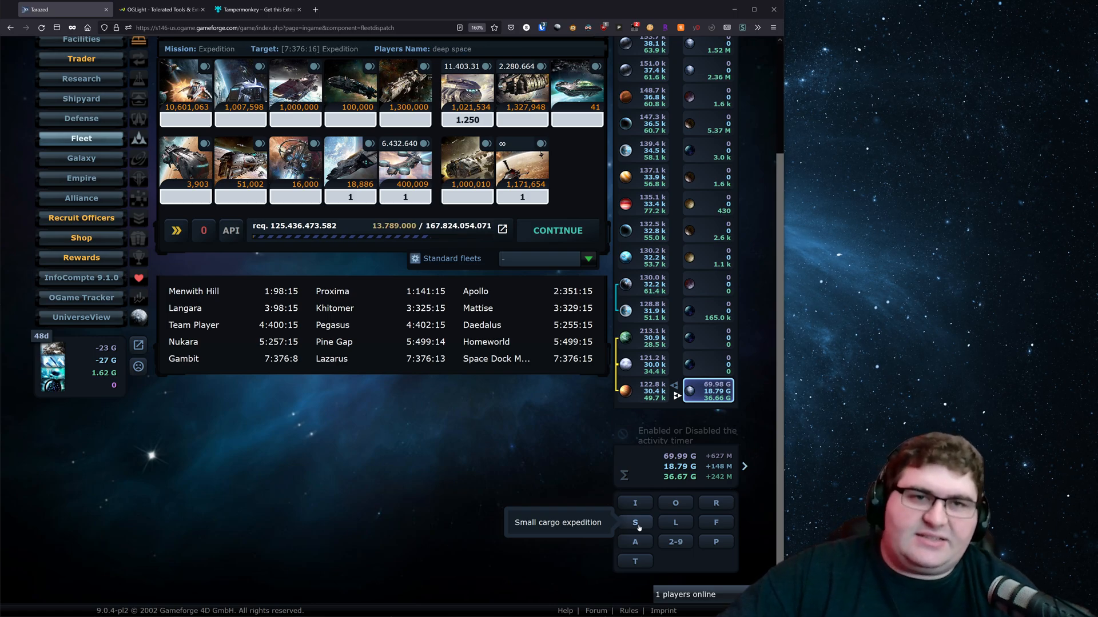
- Send a small cargo expedition to fill the sixth expedition slot
left_click(556, 230)
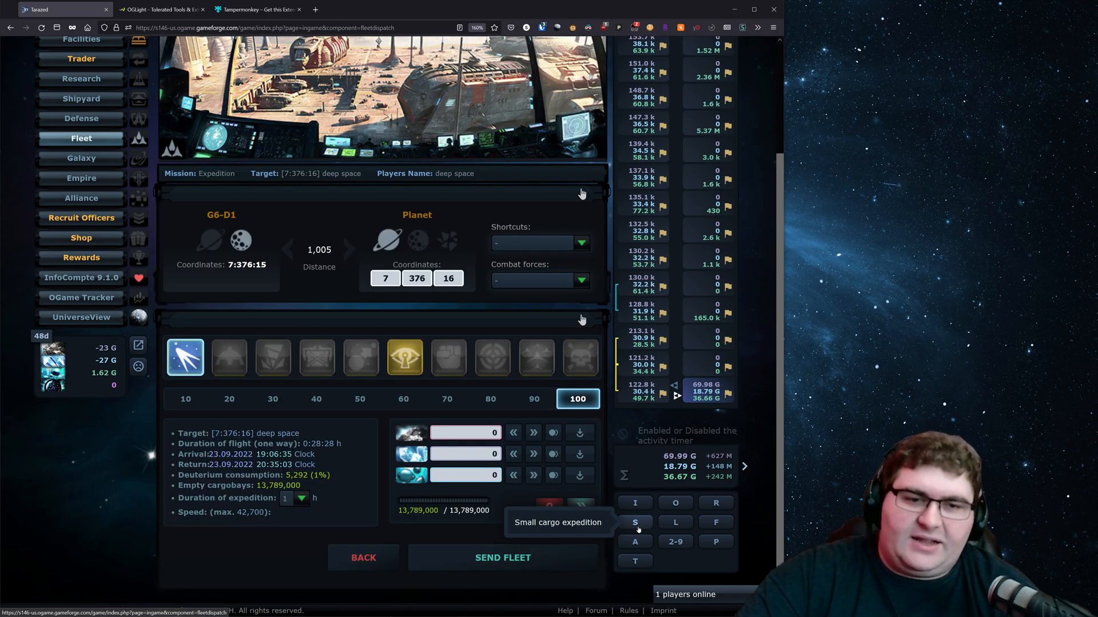
left_click(503, 558)
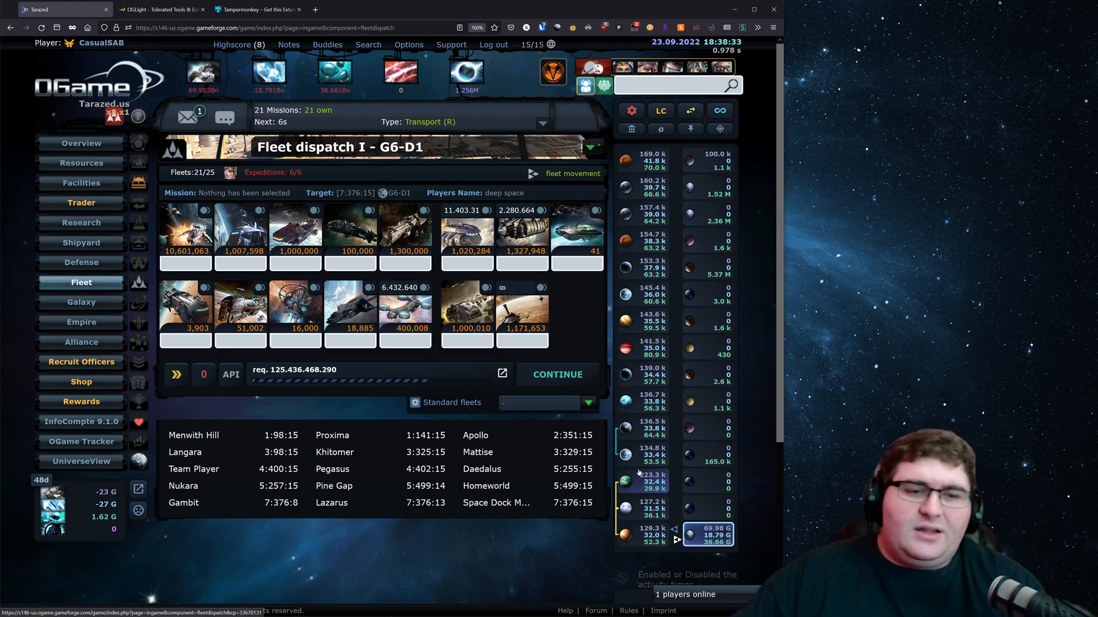
- Repeat the previous fleet and set the first ship type to 1,000
scroll("down", 3)
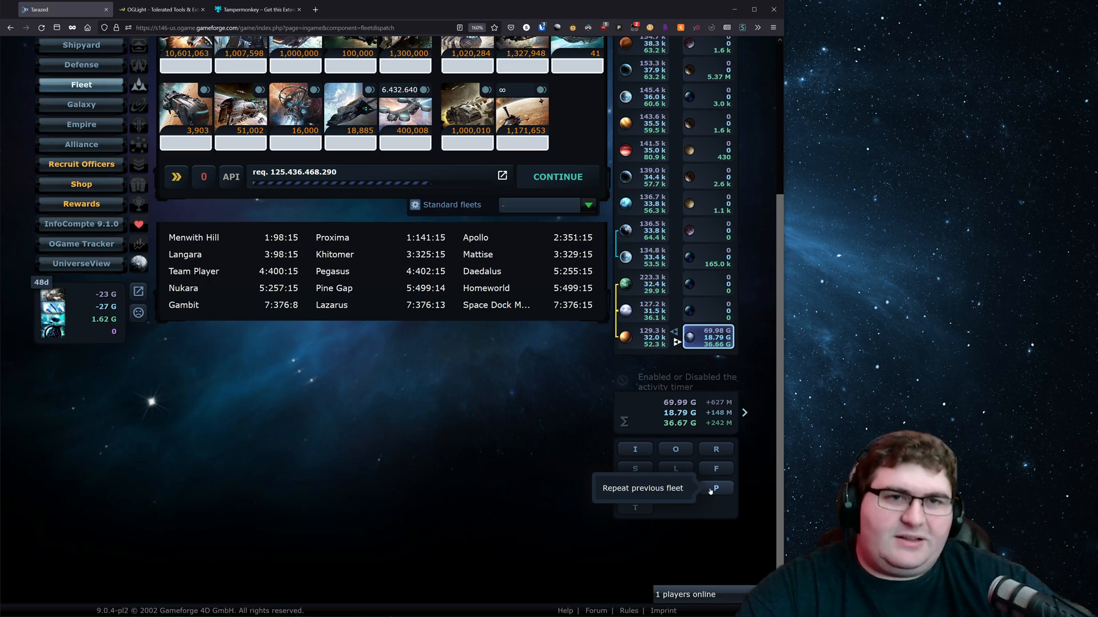
left_click(715, 488)
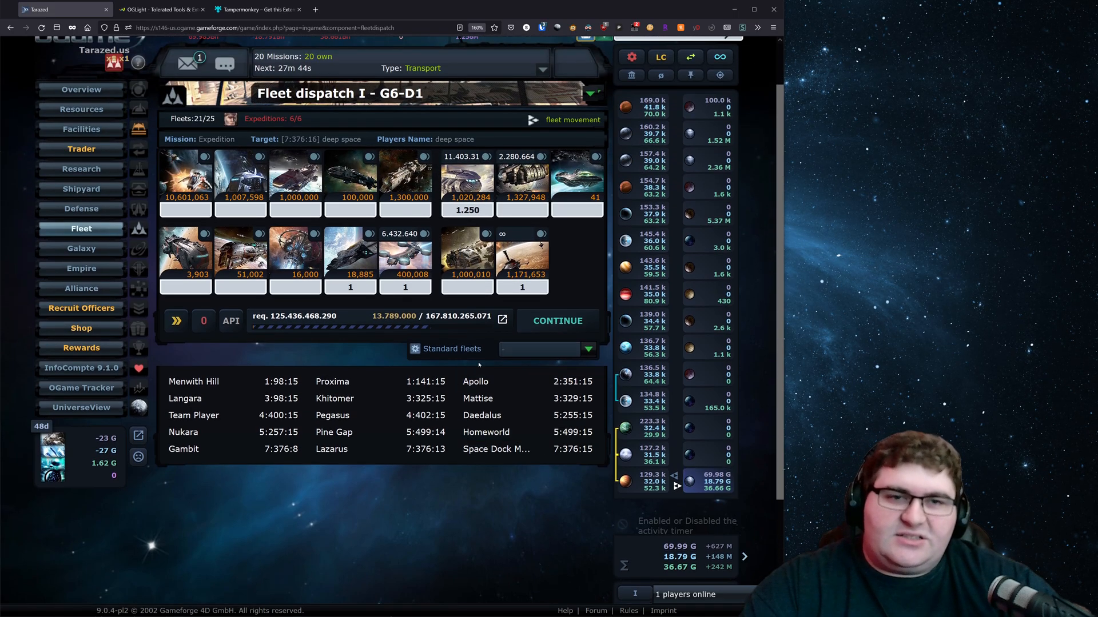
left_click(466, 254)
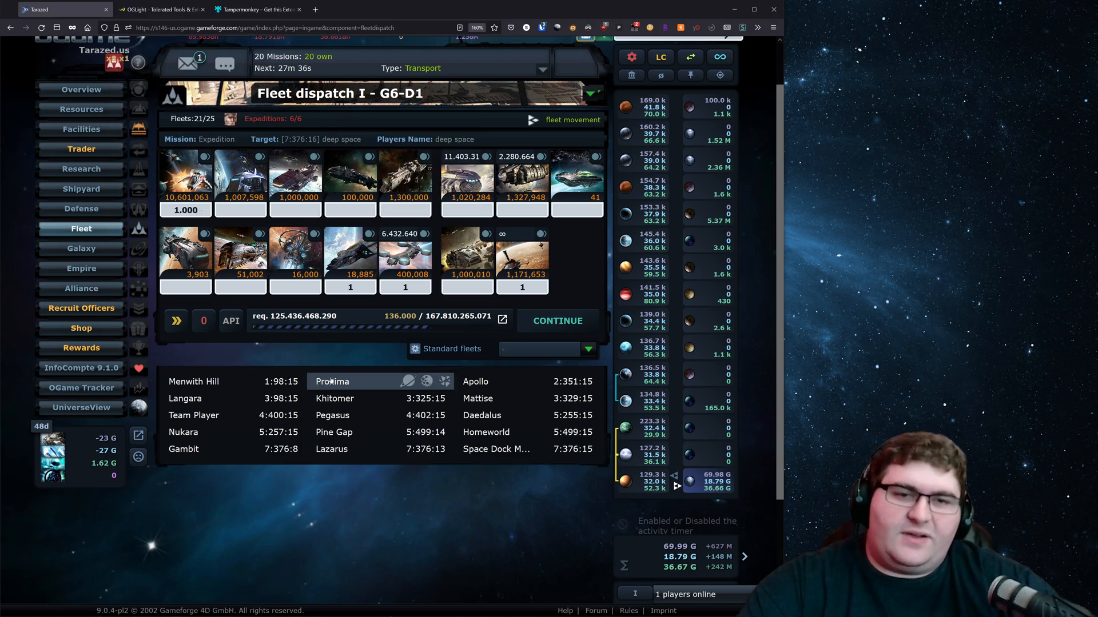
mouse_move(498, 448)
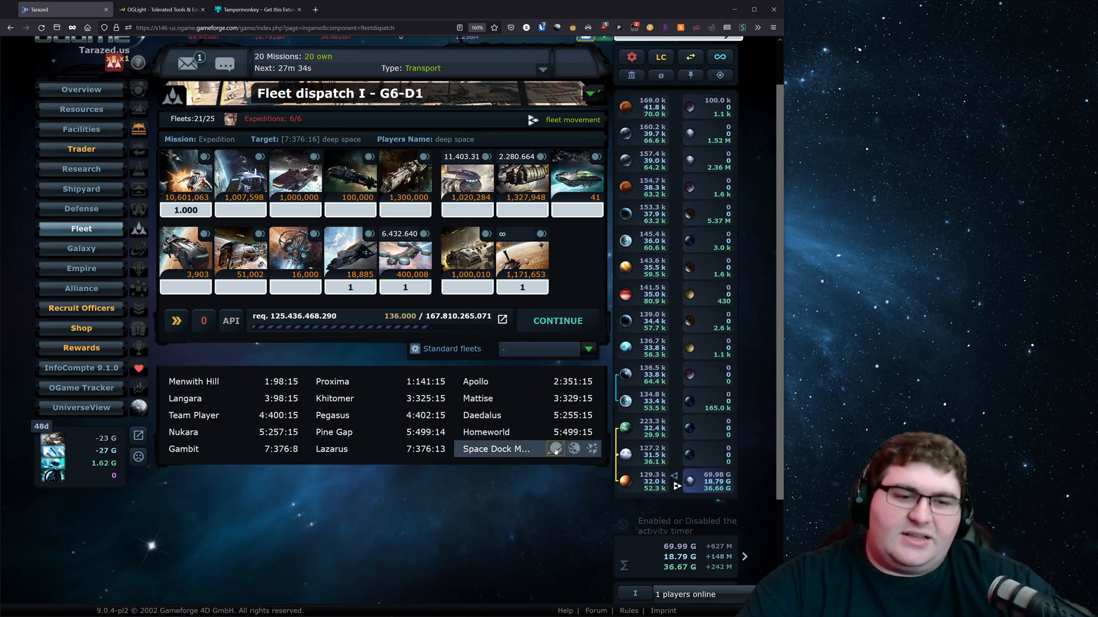
- Target Space Dock Meta at 7:376:15 and send the deployment from G6-D1
left_click(496, 449)
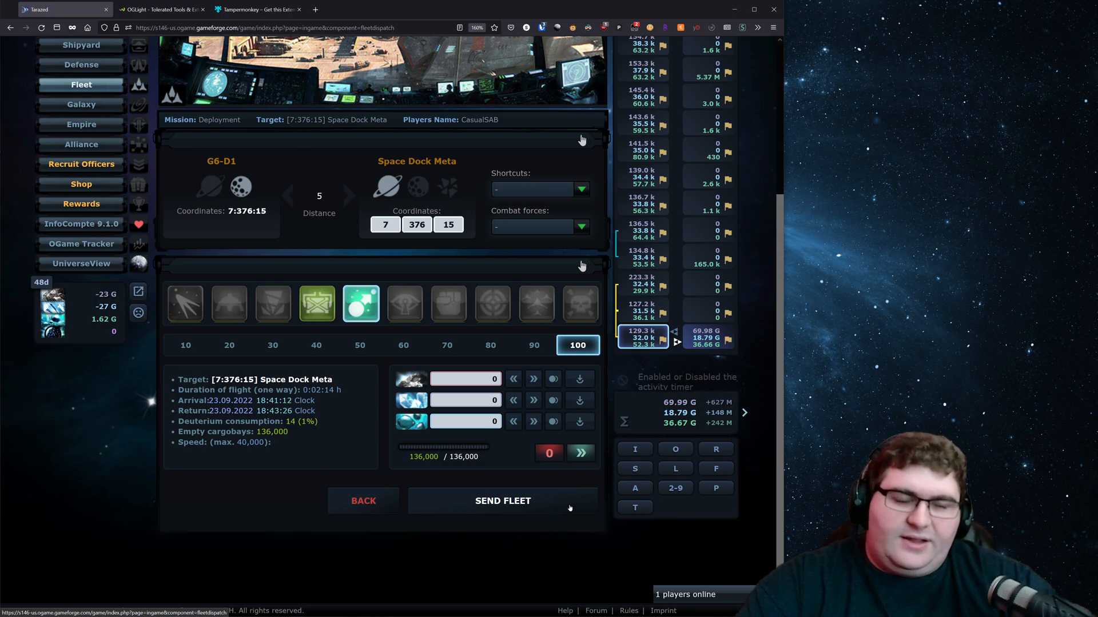
left_click(502, 500)
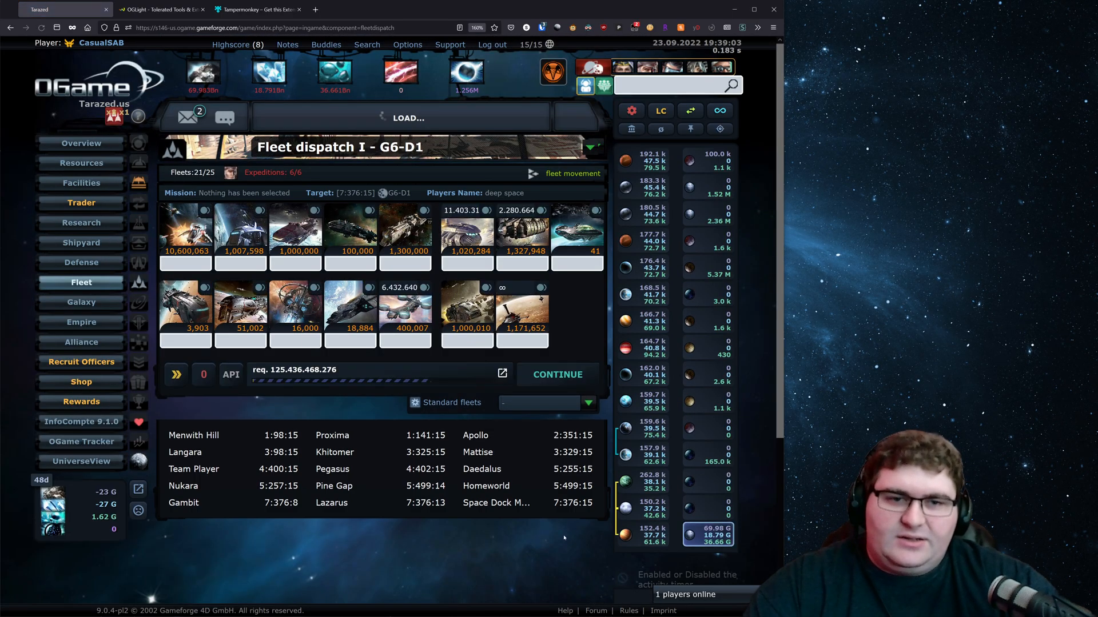
scroll("down", 3)
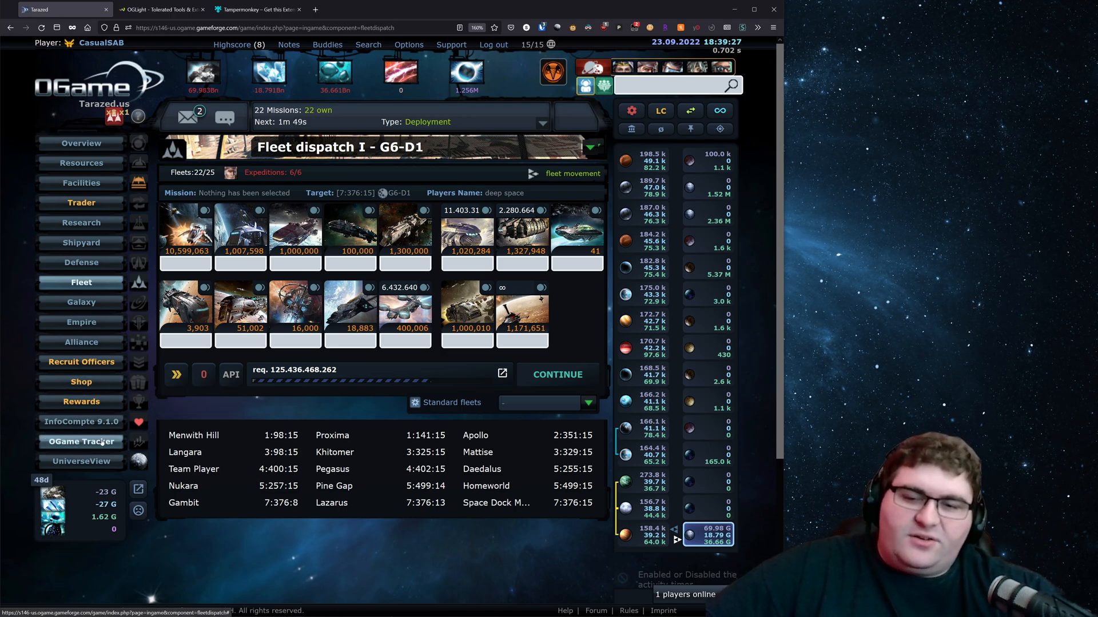
- Show the G6-D1 moon overview with its points breakdown and daily production
left_click(80, 142)
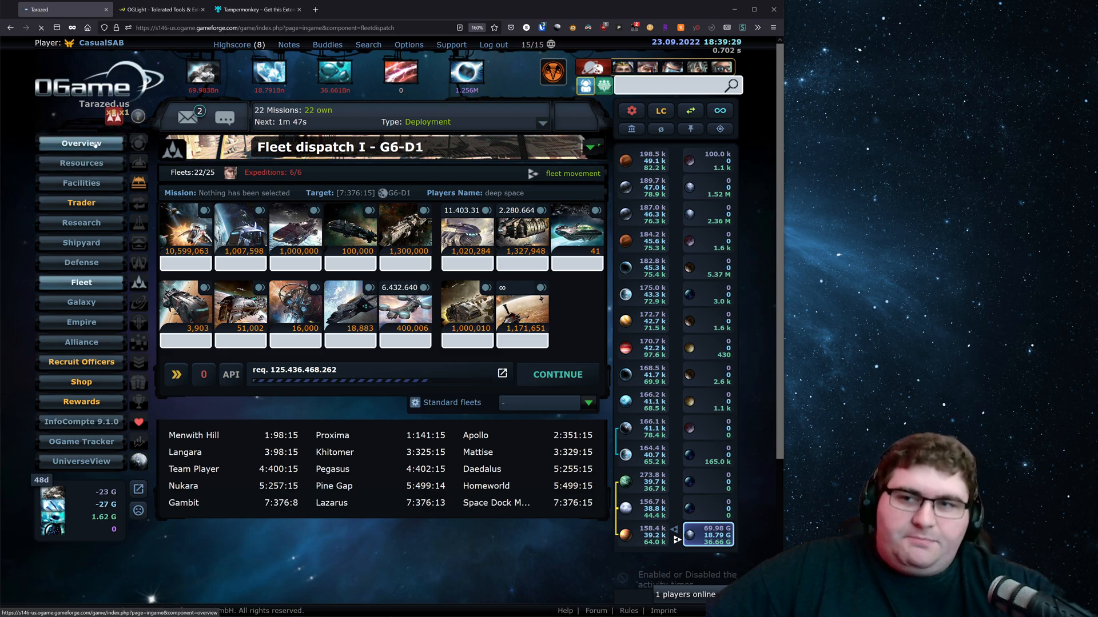
left_click(81, 143)
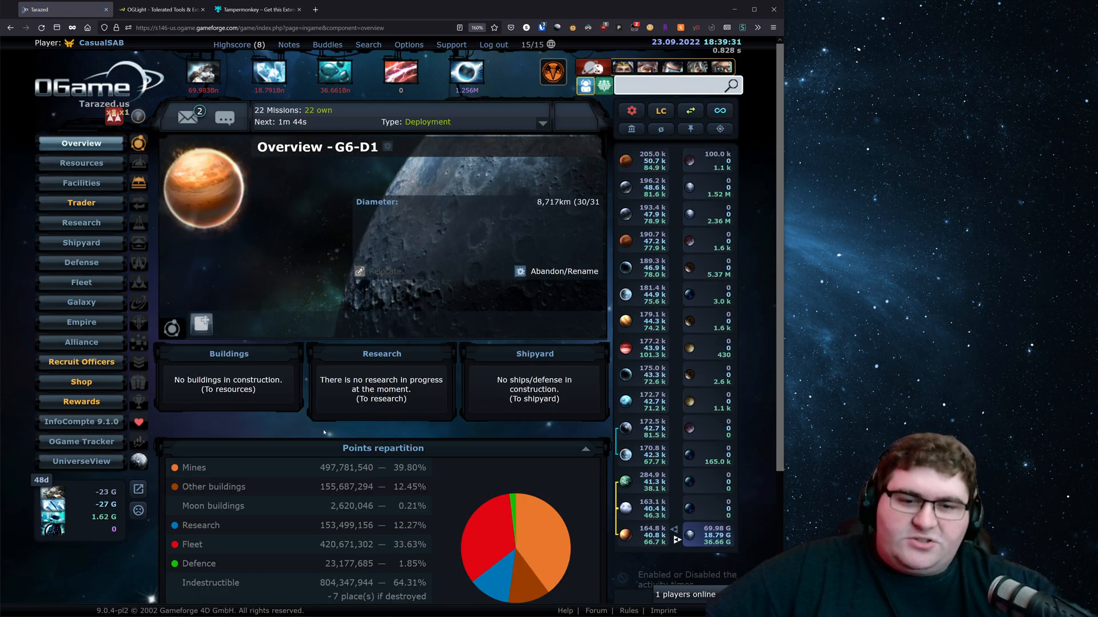
scroll("down", 3)
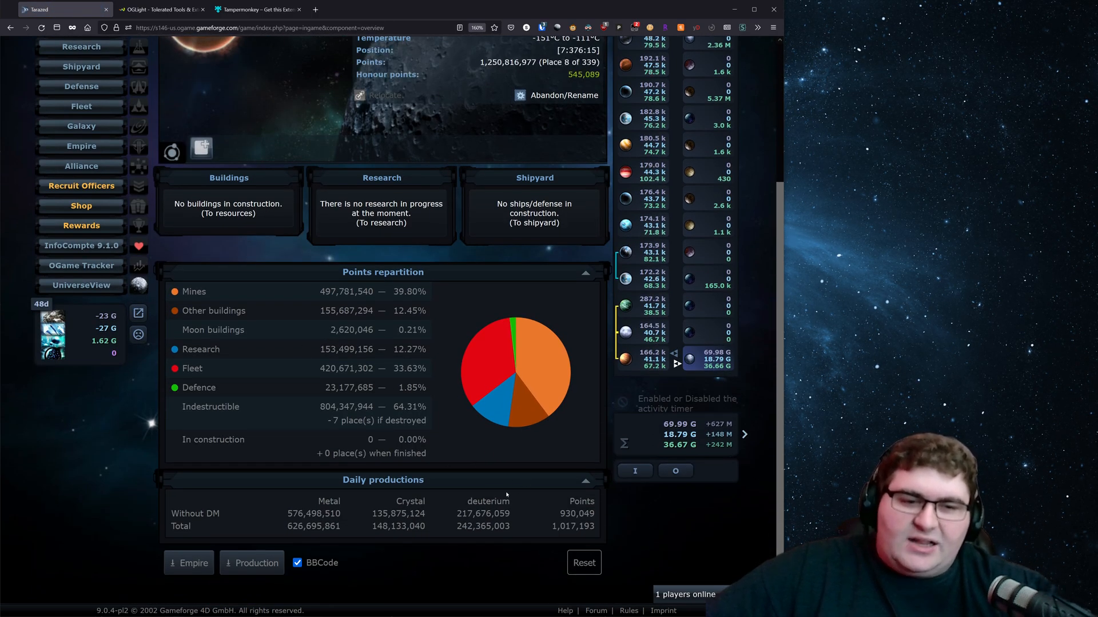